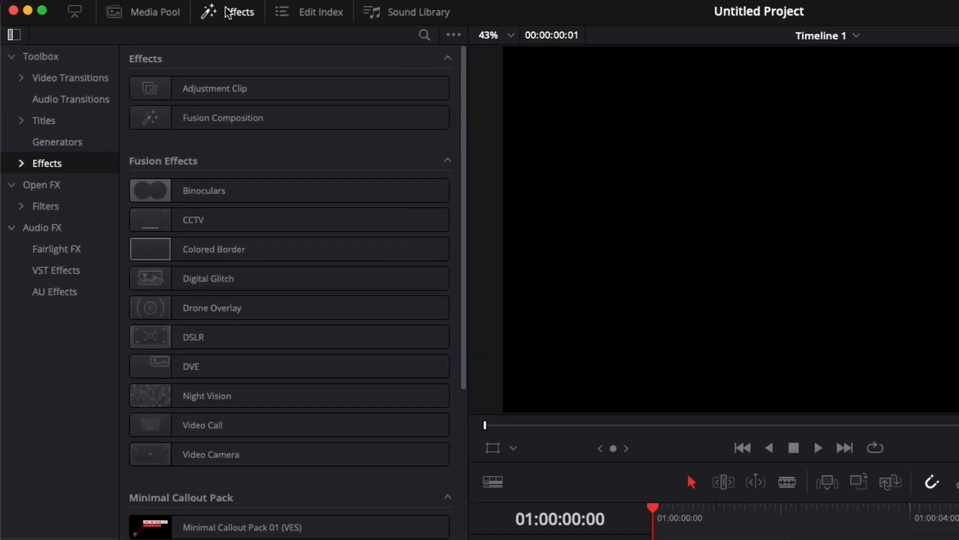
Step: Add a Fusion Composition to the timeline and open it on the Fusion page
{"action": "left_click", "coordinate": [224, 118]}
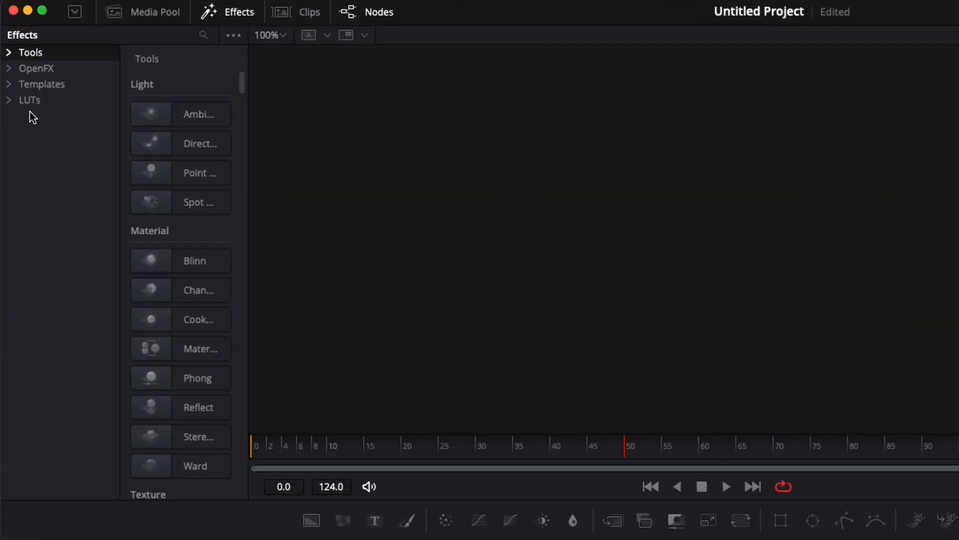
Step: Merge a Contours pattern over Background1 with Rectangle1 wired as Merge2's mask
{"action": "left_click", "coordinate": [9, 84]}
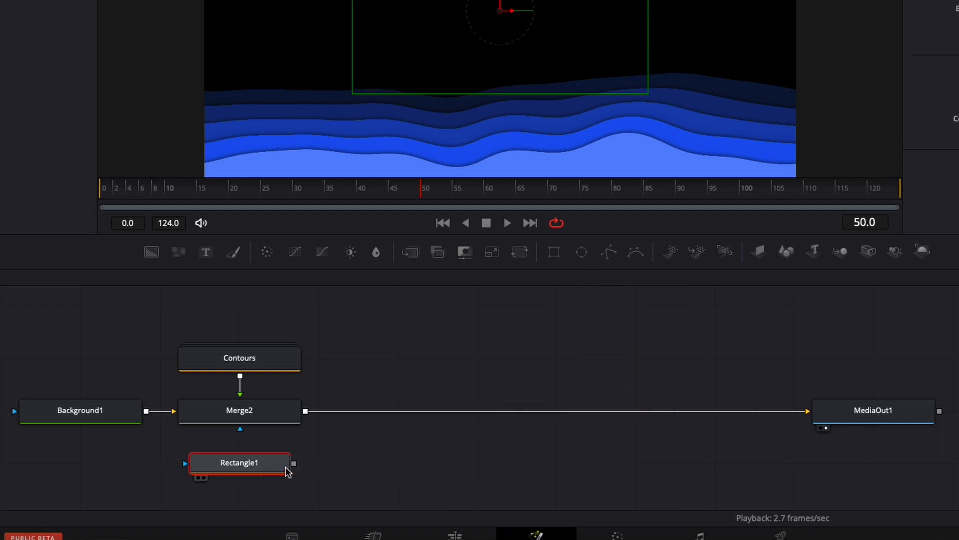
{"action": "left_click_drag", "start_coordinate": [293, 463], "coordinate": [239, 411]}
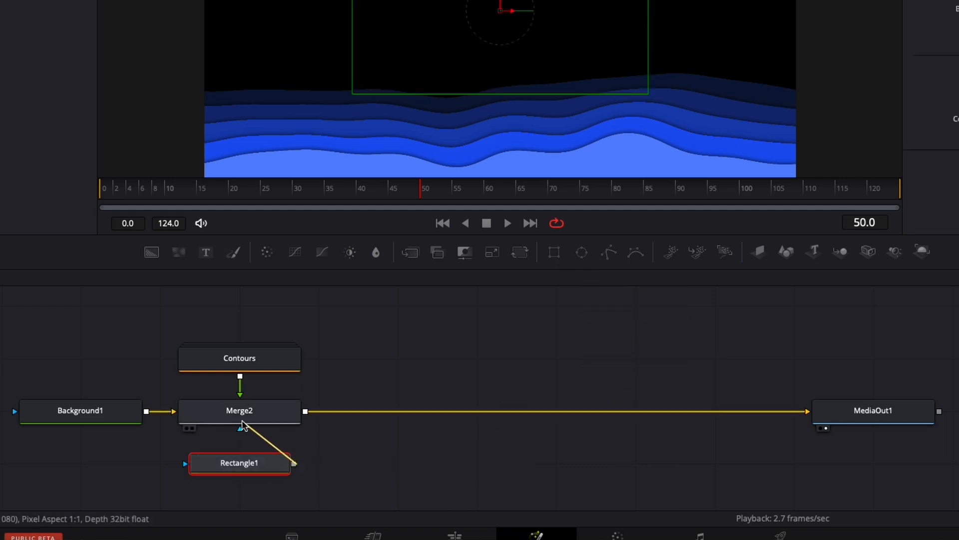
{"action": "left_click", "coordinate": [240, 358]}
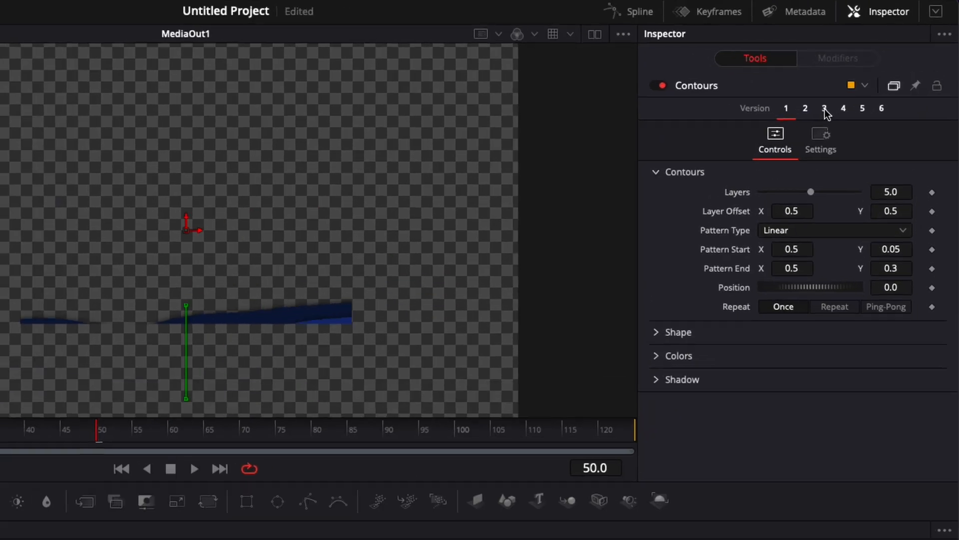
Step: Switch Contours to version 3 and set Degree to about 0.66 for smoother blobs
{"action": "left_click", "coordinate": [824, 108]}
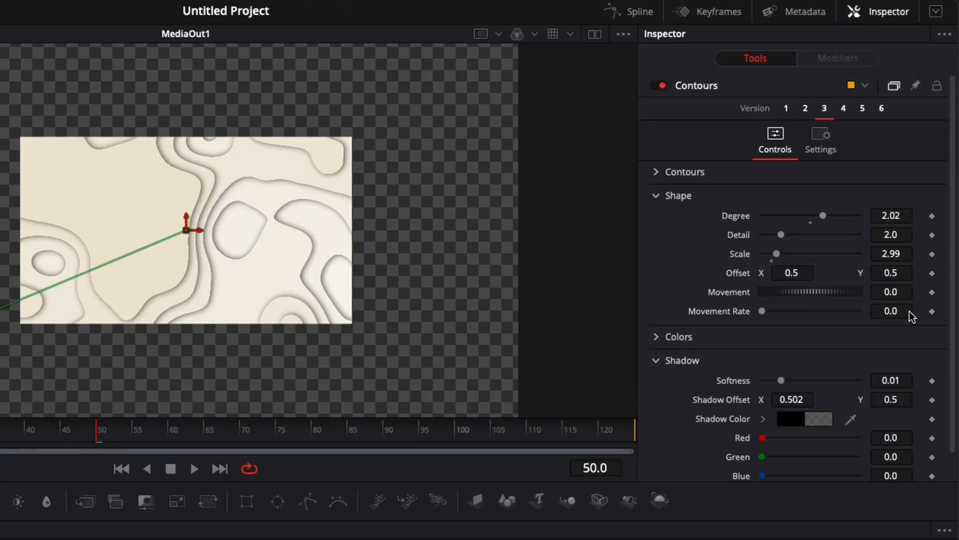
{"action": "mouse_move", "coordinate": [824, 231]}
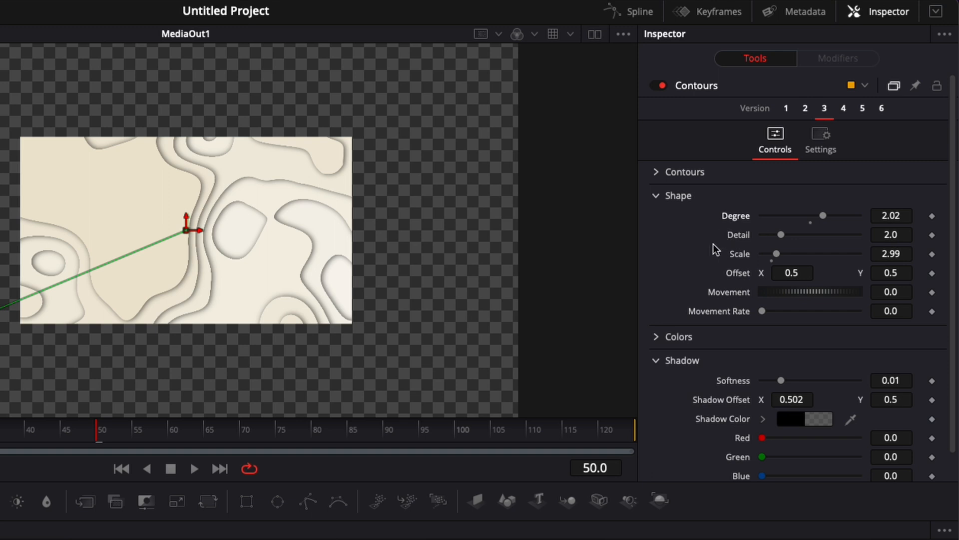
{"action": "mouse_move", "coordinate": [719, 206]}
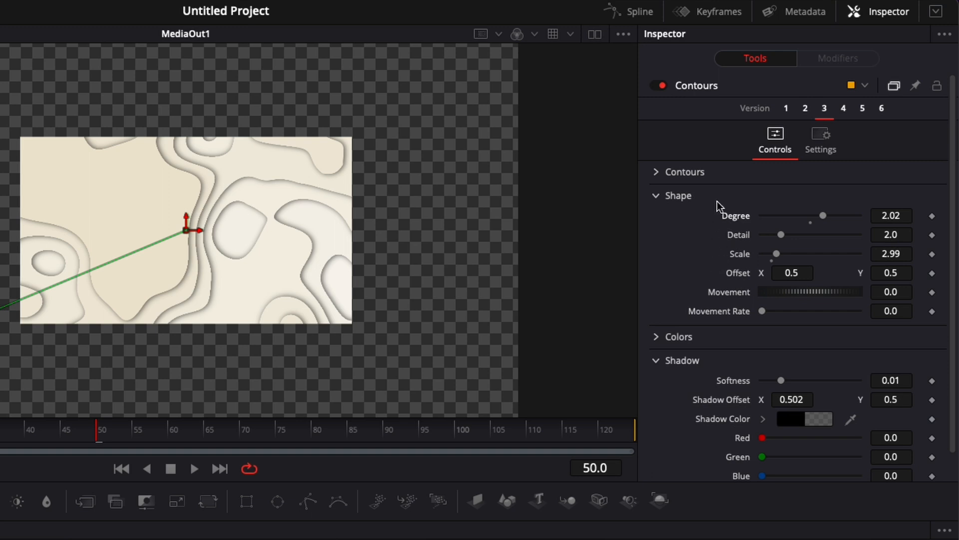
{"action": "mouse_move", "coordinate": [714, 226]}
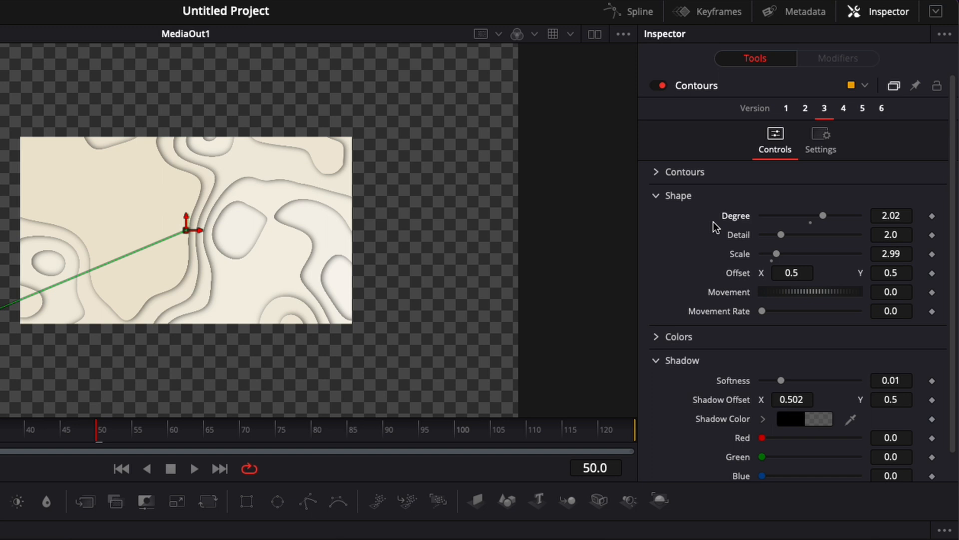
{"action": "left_click_drag", "start_coordinate": [823, 216], "coordinate": [831, 216]}
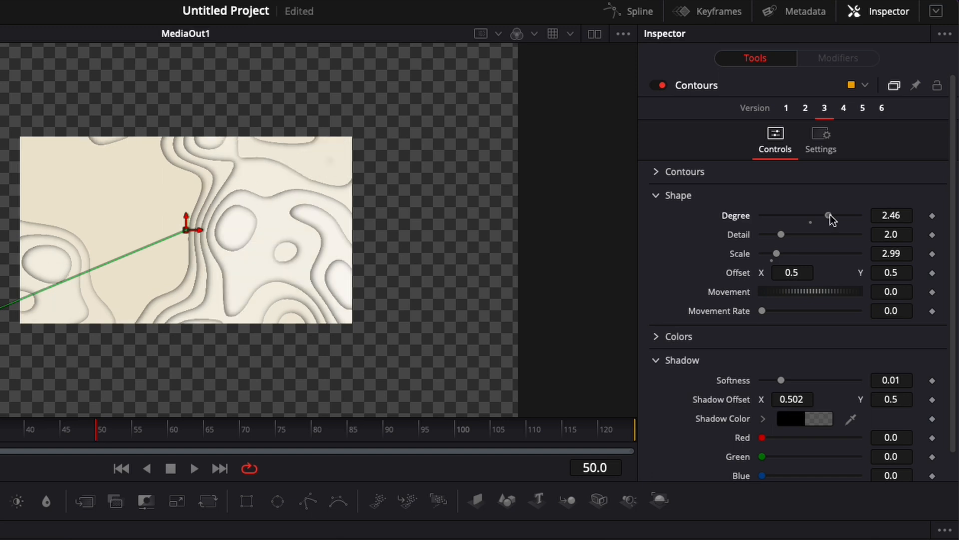
{"action": "left_click_drag", "start_coordinate": [829, 216], "coordinate": [789, 215]}
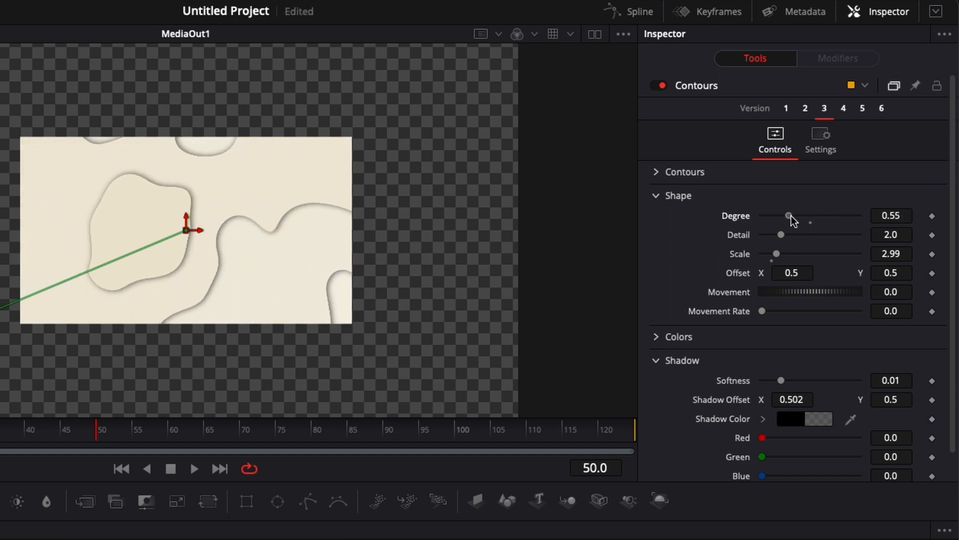
{"action": "left_click_drag", "start_coordinate": [789, 216], "coordinate": [792, 215]}
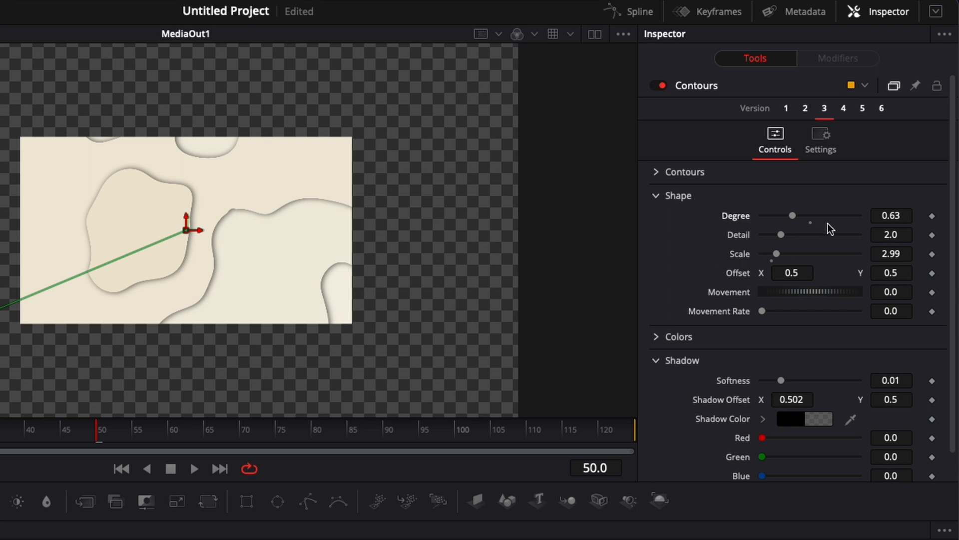
Step: Tune the pattern's Detail to about 1.73 for the right edge roughness
{"action": "left_click_drag", "start_coordinate": [781, 234], "coordinate": [769, 233]}
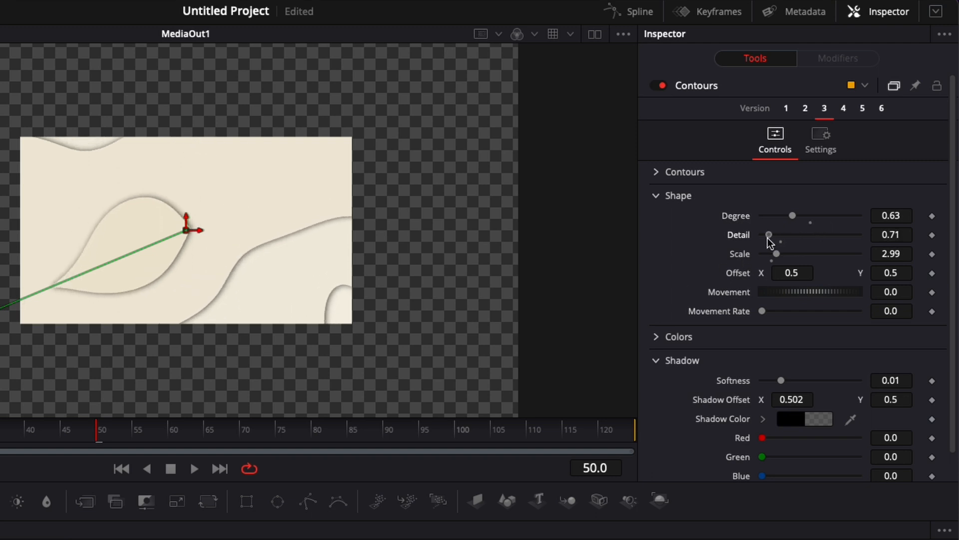
{"action": "left_click_drag", "start_coordinate": [769, 234], "coordinate": [773, 234]}
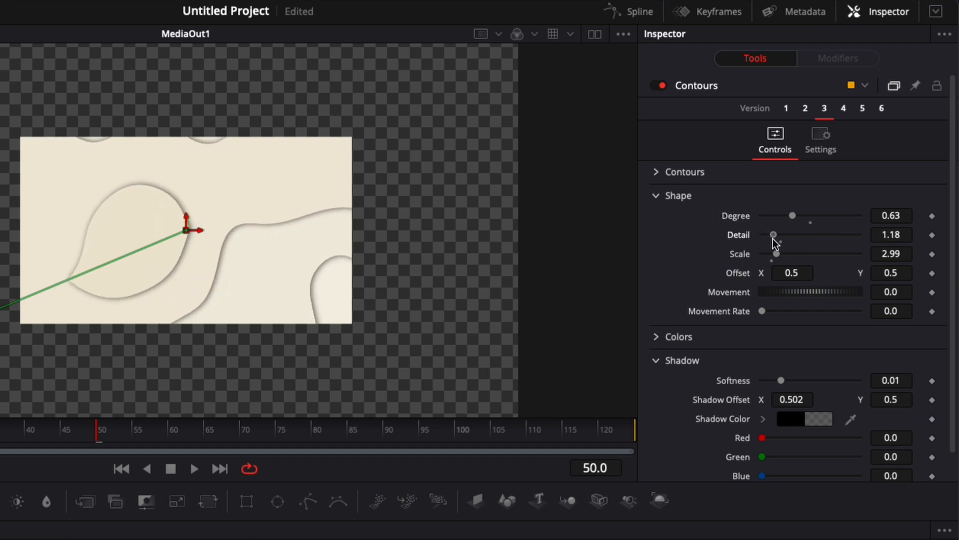
{"action": "left_click_drag", "start_coordinate": [773, 234], "coordinate": [818, 234]}
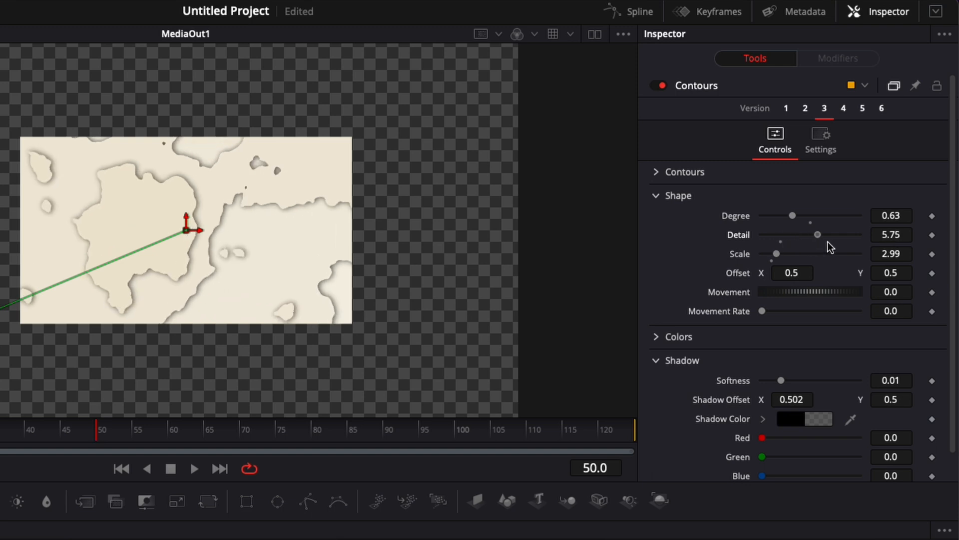
{"action": "left_click_drag", "start_coordinate": [818, 234], "coordinate": [813, 234]}
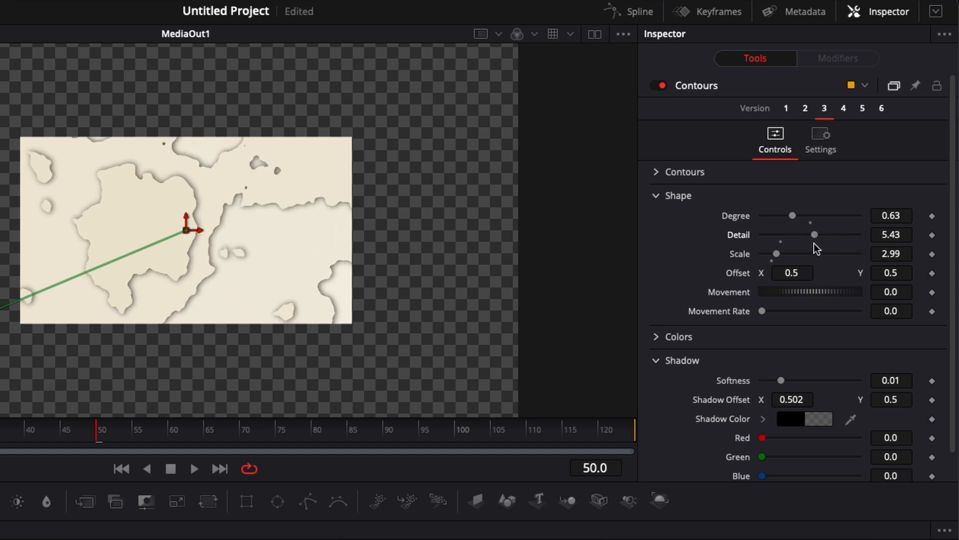
{"action": "mouse_move", "coordinate": [213, 252]}
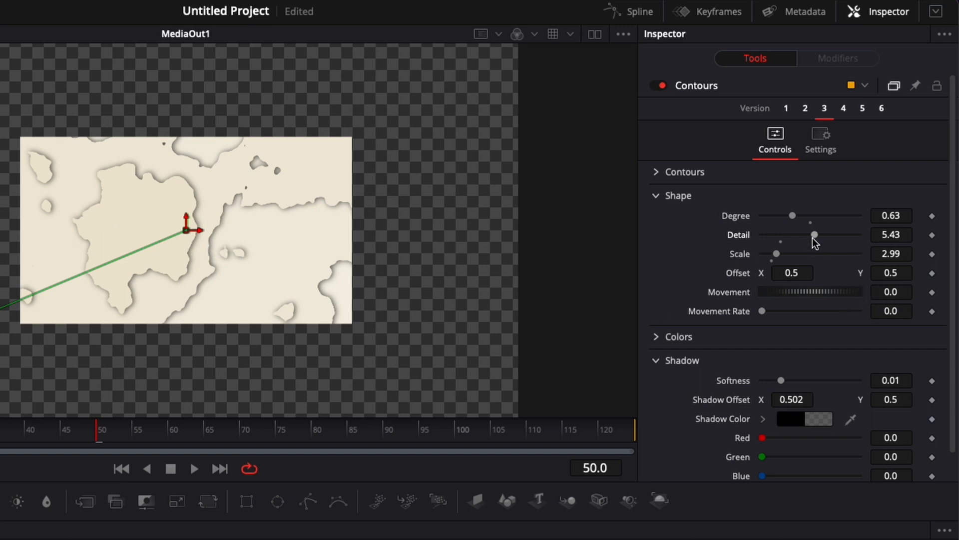
{"action": "left_click_drag", "start_coordinate": [815, 234], "coordinate": [776, 238]}
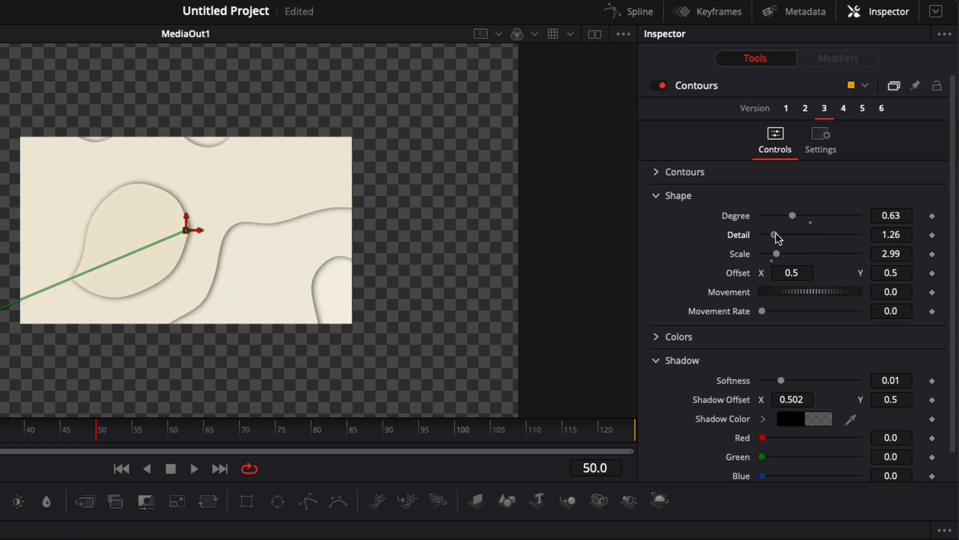
{"action": "mouse_move", "coordinate": [779, 210]}
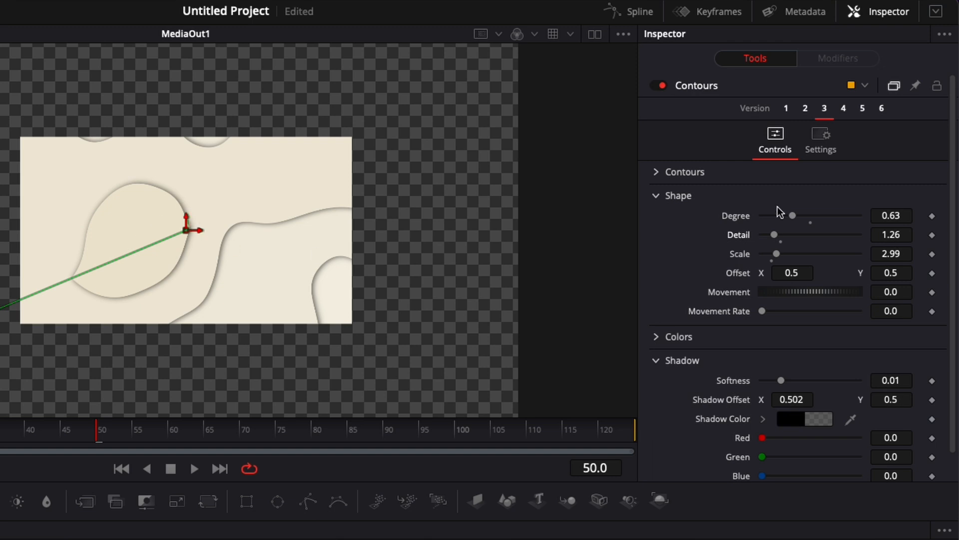
Step: Set Scale to 4.25 and give the pattern a slow Movement Rate of 0.055
{"action": "left_click_drag", "start_coordinate": [777, 253], "coordinate": [832, 253]}
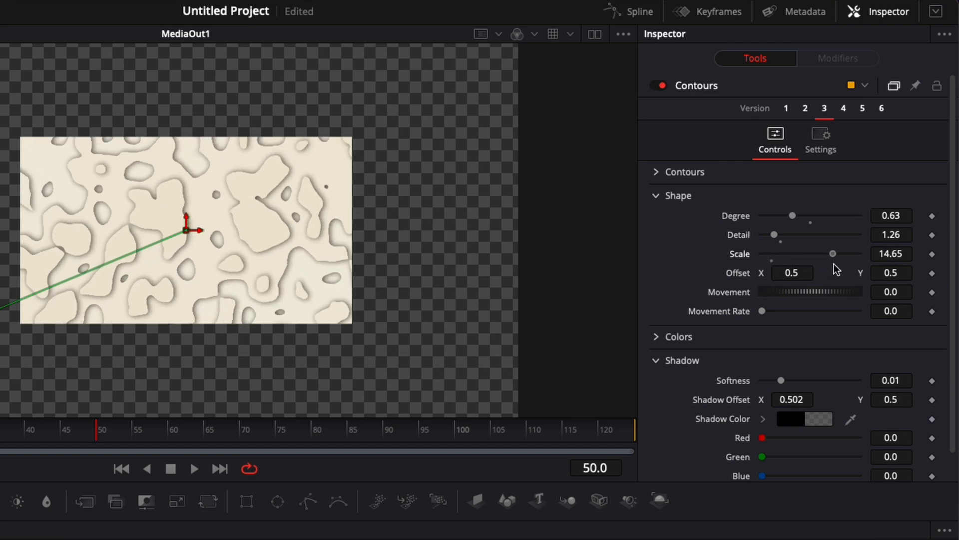
{"action": "left_click_drag", "start_coordinate": [833, 253], "coordinate": [788, 252]}
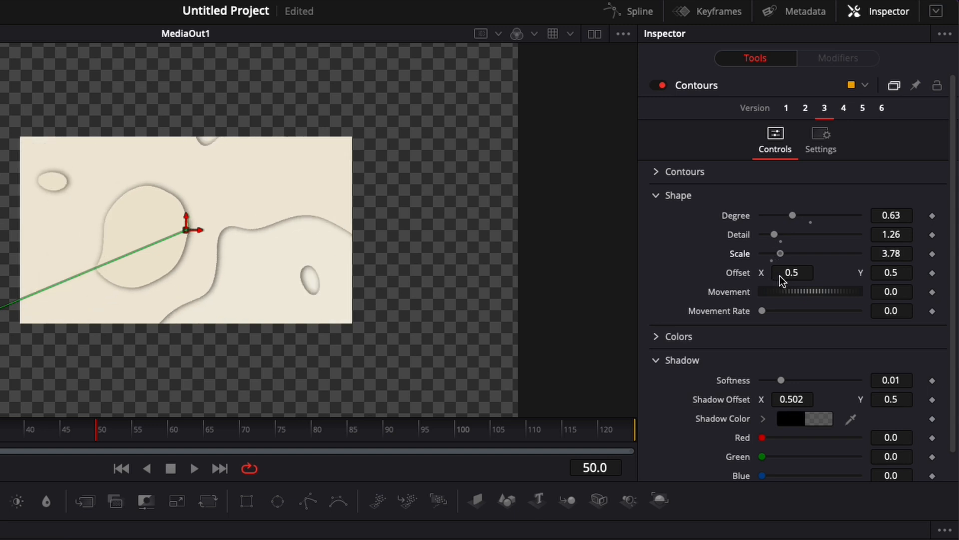
{"action": "left_click_drag", "start_coordinate": [781, 253], "coordinate": [786, 253]}
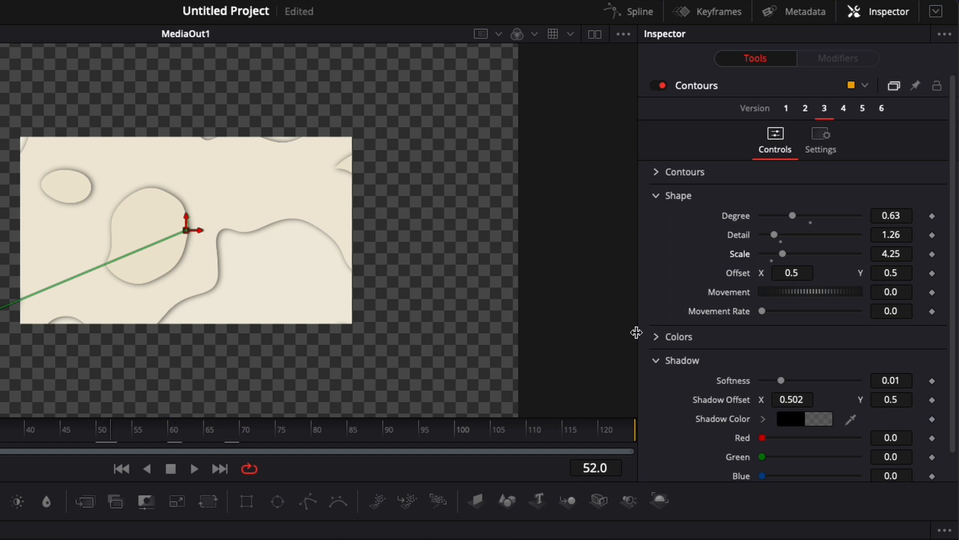
{"action": "left_click_drag", "start_coordinate": [744, 311], "coordinate": [768, 311]}
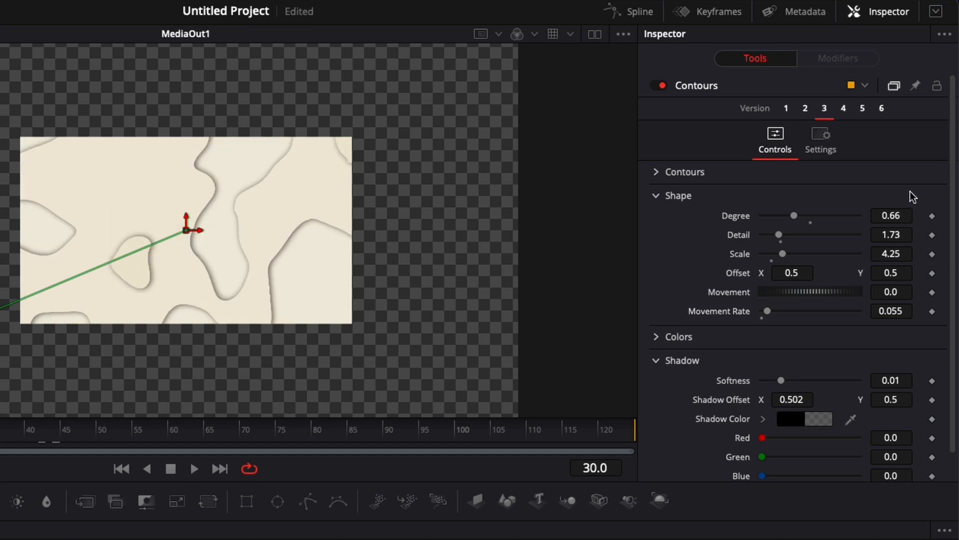
{"action": "mouse_move", "coordinate": [711, 314]}
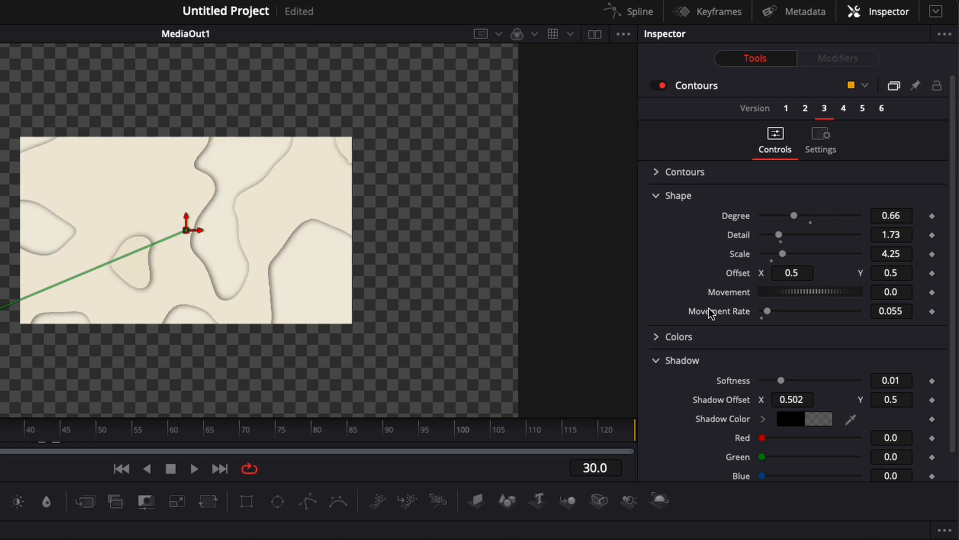
Step: Soften the contour shadows to about 0.037 and reveal the Colors section
{"action": "scroll", "scroll_direction": "down", "scroll_amount": 3}
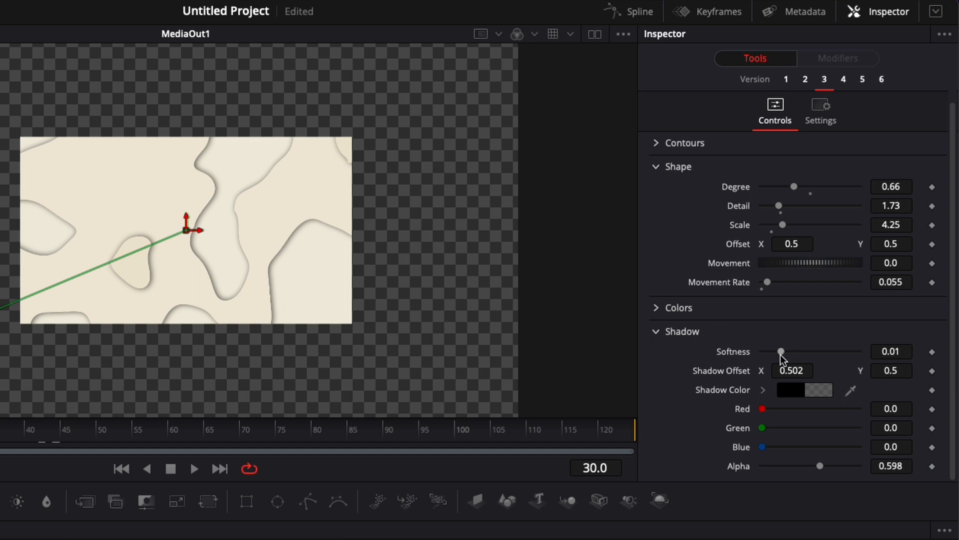
{"action": "left_click_drag", "start_coordinate": [780, 351], "coordinate": [825, 351]}
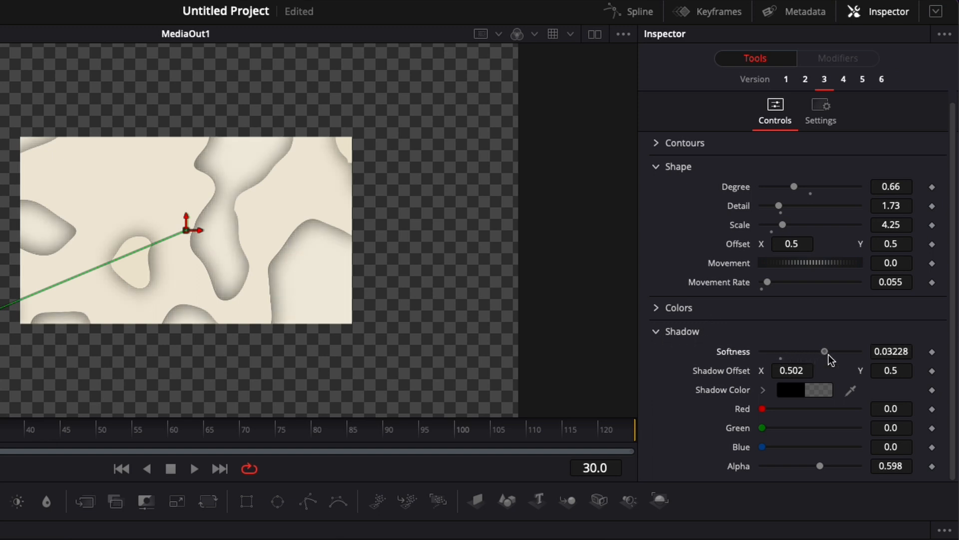
{"action": "left_click_drag", "start_coordinate": [824, 351], "coordinate": [837, 351]}
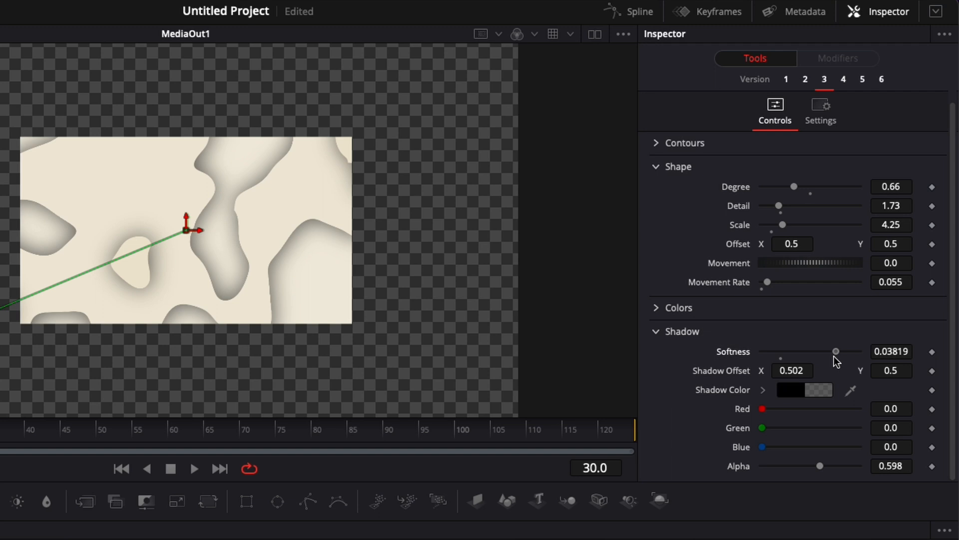
{"action": "mouse_move", "coordinate": [844, 374]}
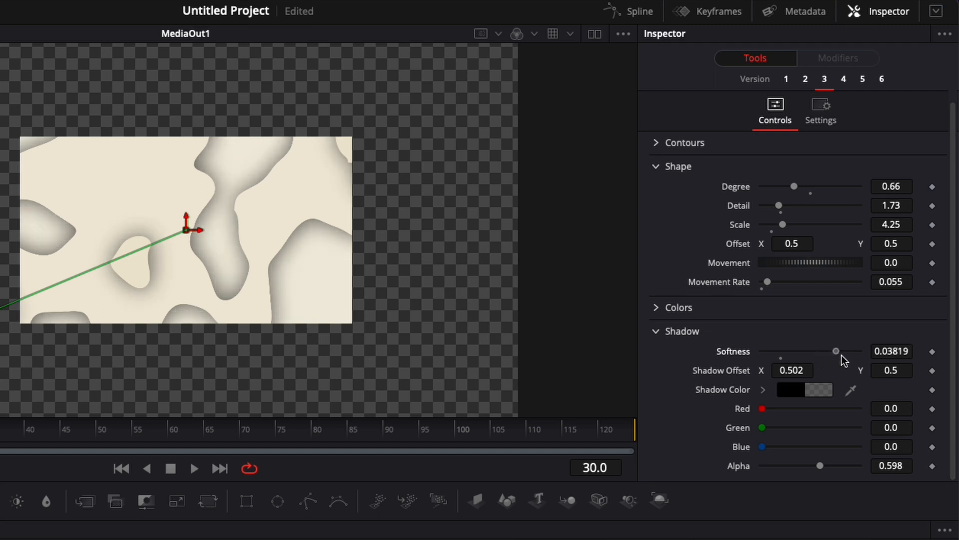
{"action": "left_click_drag", "start_coordinate": [836, 350], "coordinate": [833, 351]}
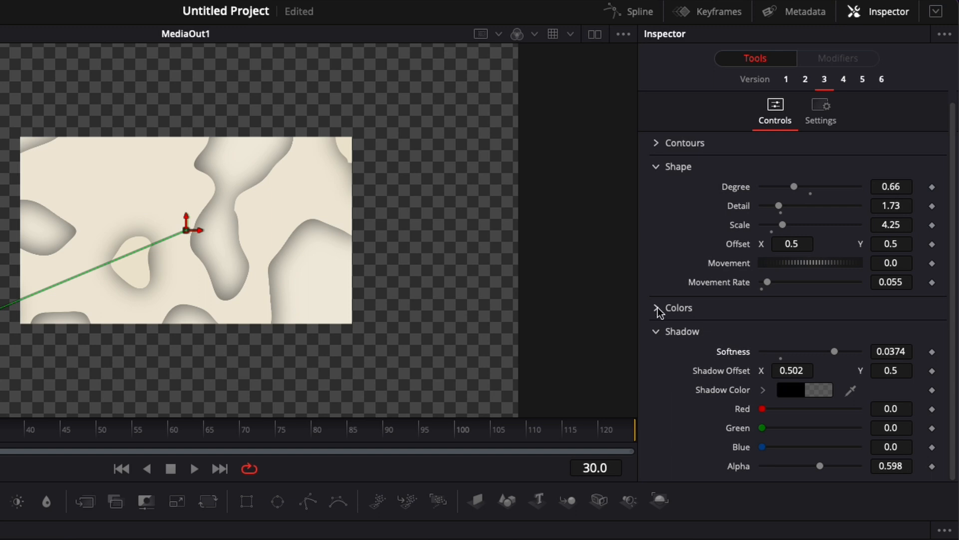
{"action": "left_click", "coordinate": [657, 308]}
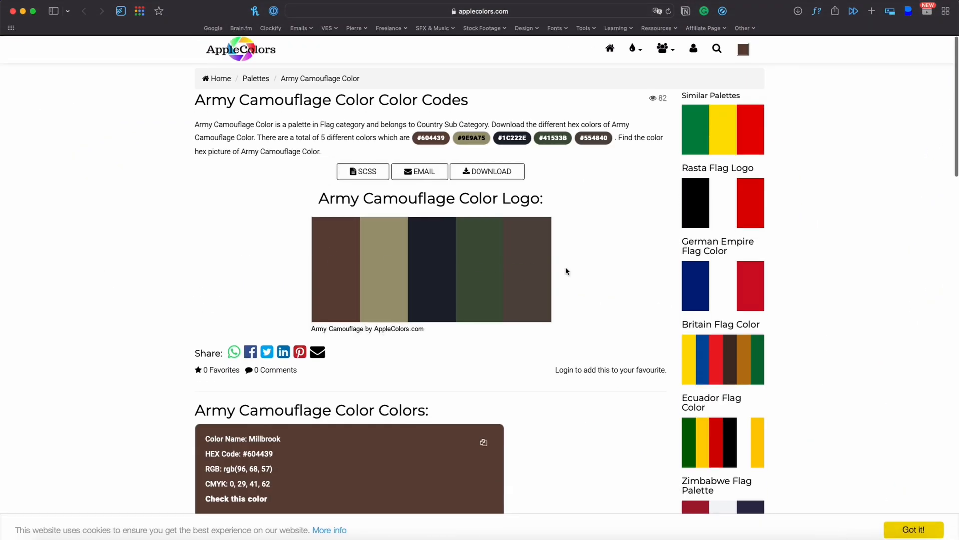
Step: Scroll the Army Camouflage palette page to read its five hex colour codes
{"action": "scroll", "scroll_direction": "down", "scroll_amount": 3}
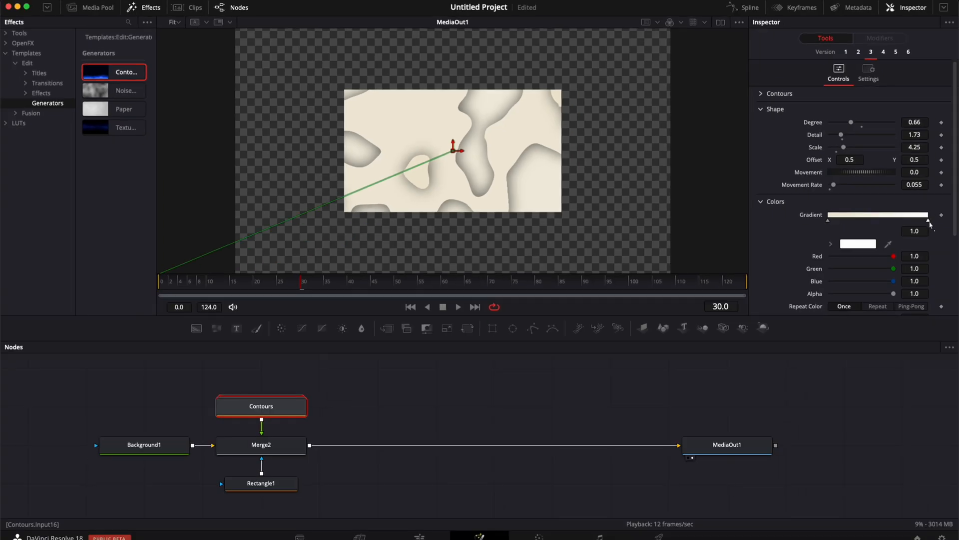
Step: Paste camouflage hex codes into the gradient stop's colour via RGB Sliders
{"action": "left_click", "coordinate": [858, 243]}
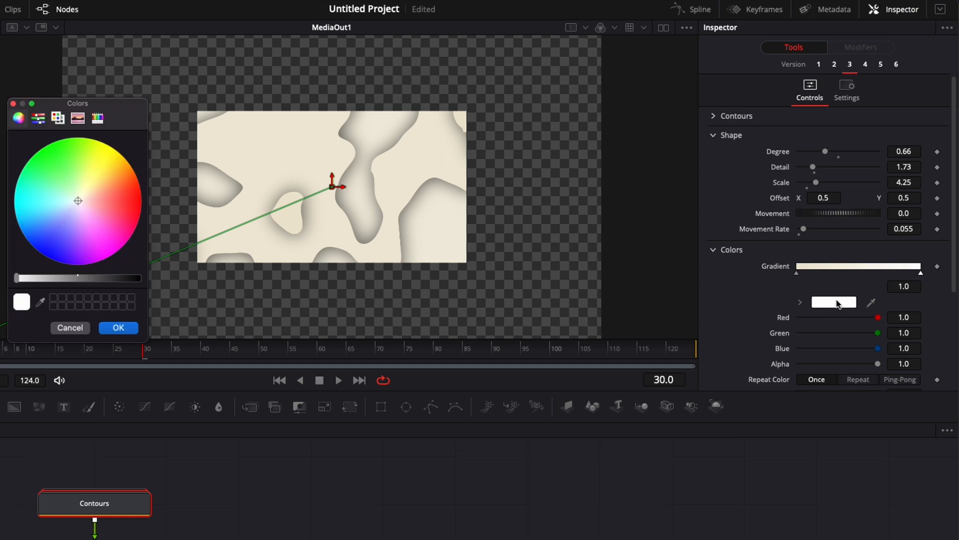
{"action": "left_click", "coordinate": [38, 118]}
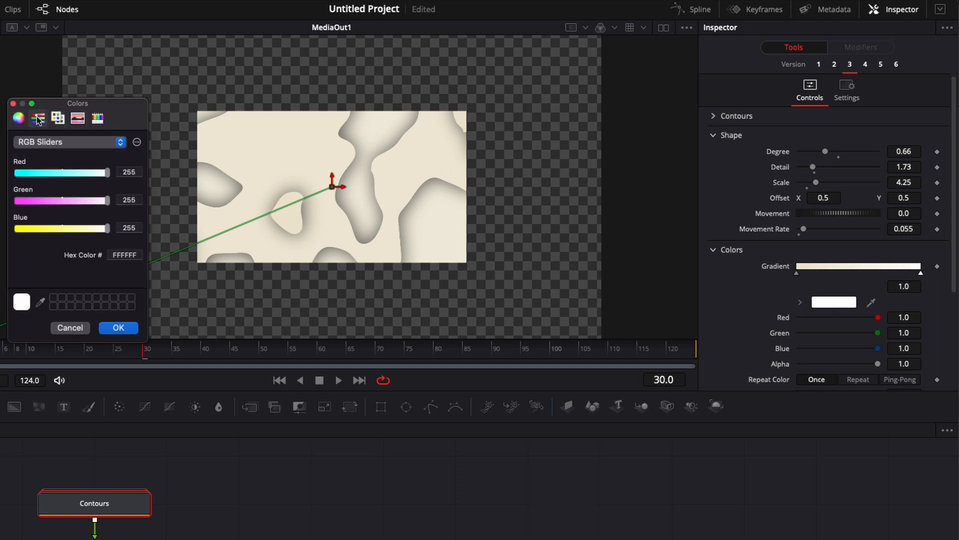
{"action": "left_click", "coordinate": [124, 254]}
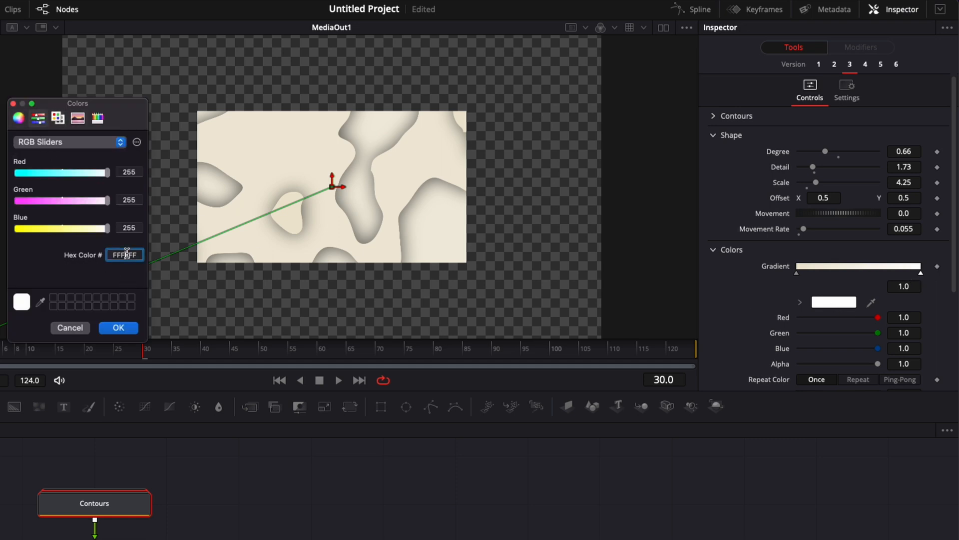
{"action": "right_click", "coordinate": [125, 255]}
{"action": "type", "text": "ECE7D4"}
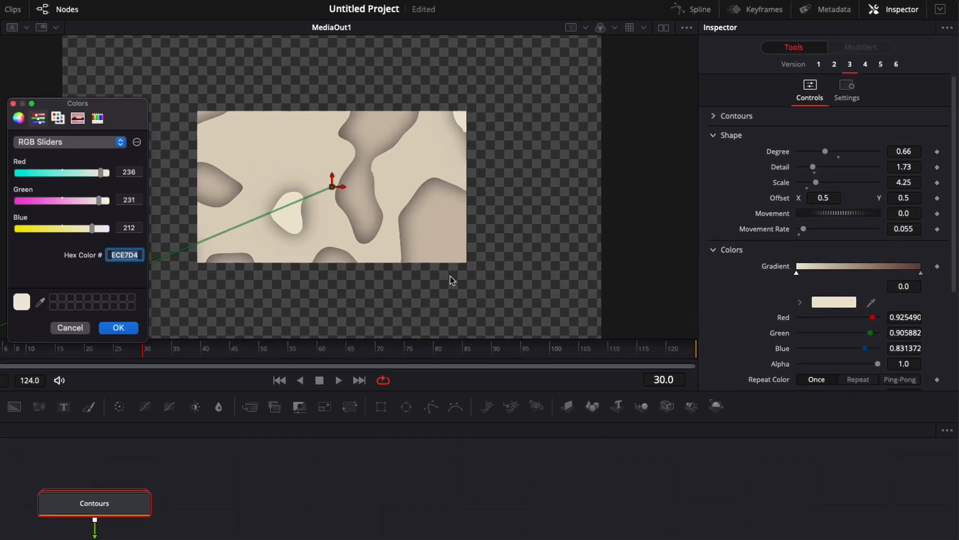
{"action": "right_click", "coordinate": [124, 255]}
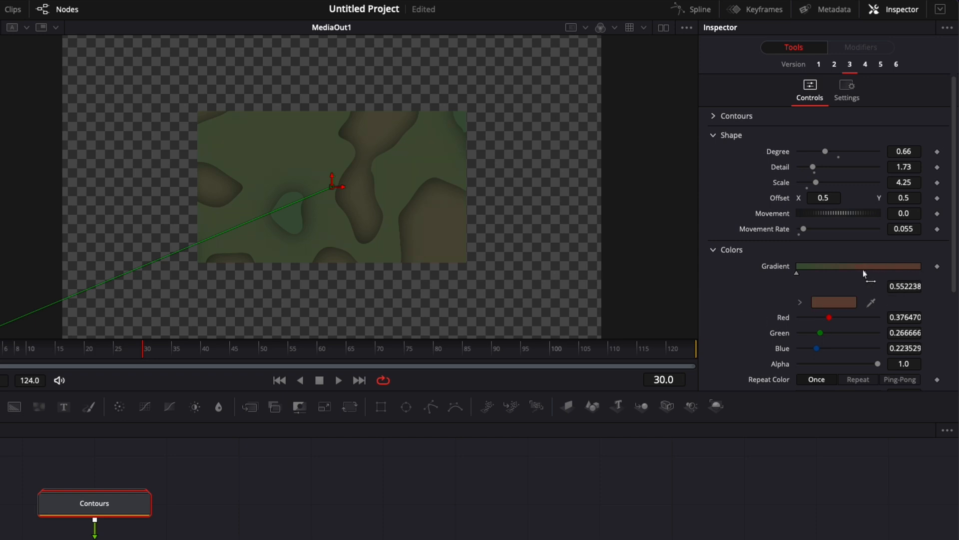
Step: Spread and add gradient stops so the pattern blends greens, browns and dark spots
{"action": "left_click_drag", "start_coordinate": [864, 273], "coordinate": [852, 276]}
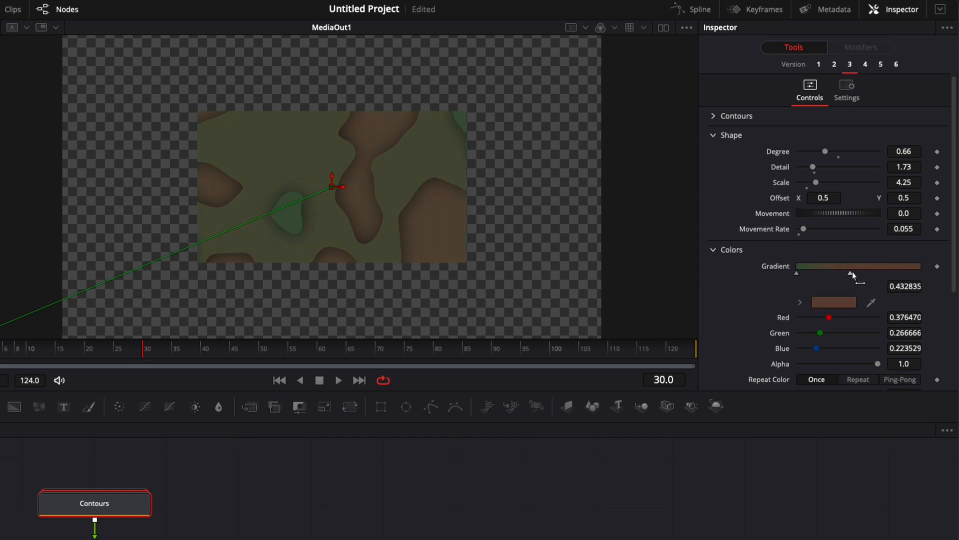
{"action": "left_click_drag", "start_coordinate": [853, 274], "coordinate": [879, 274]}
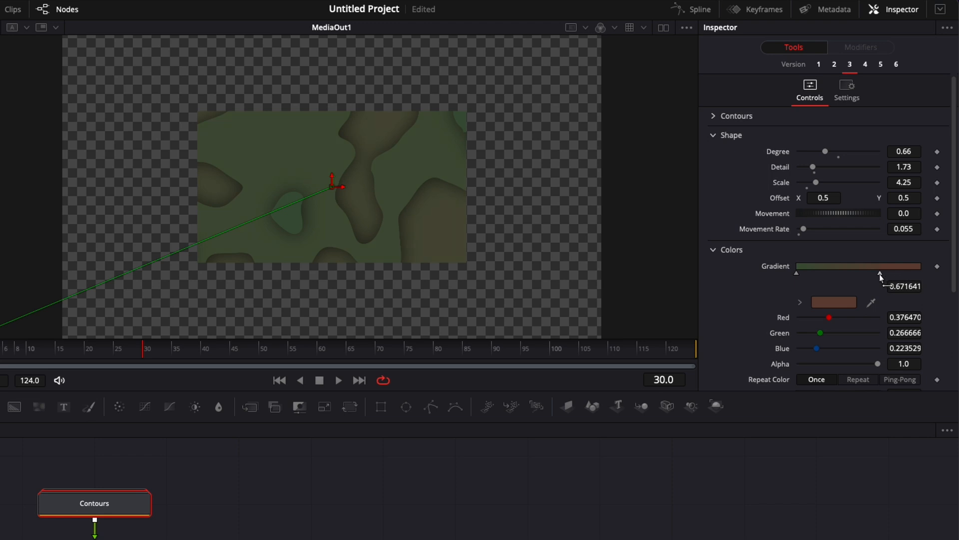
{"action": "left_click_drag", "start_coordinate": [879, 276], "coordinate": [900, 276]}
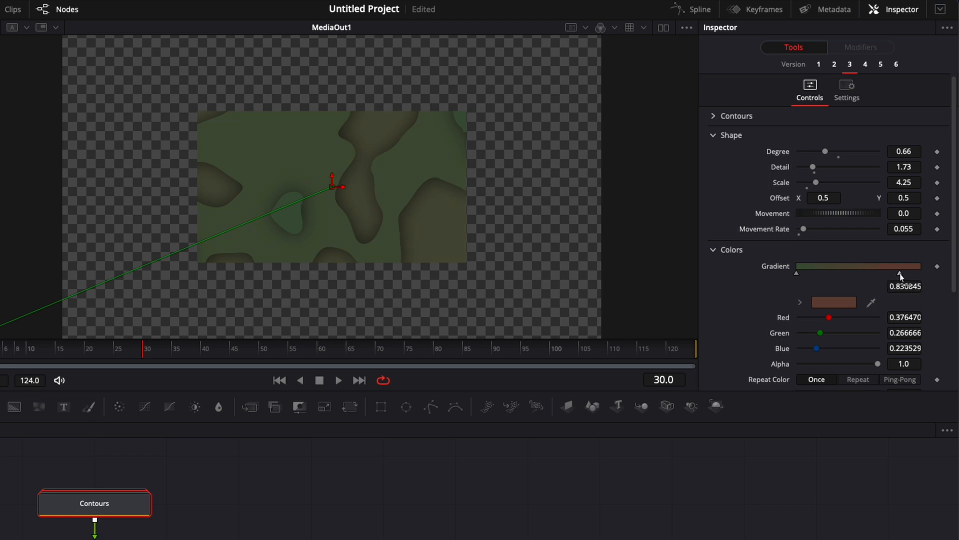
{"action": "left_click_drag", "start_coordinate": [893, 273], "coordinate": [856, 273]}
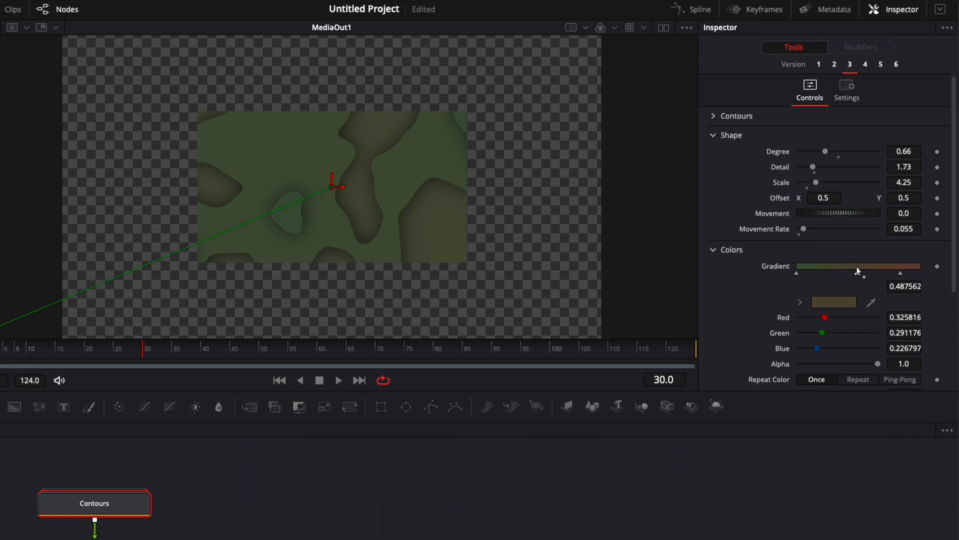
{"action": "left_click", "coordinate": [834, 302]}
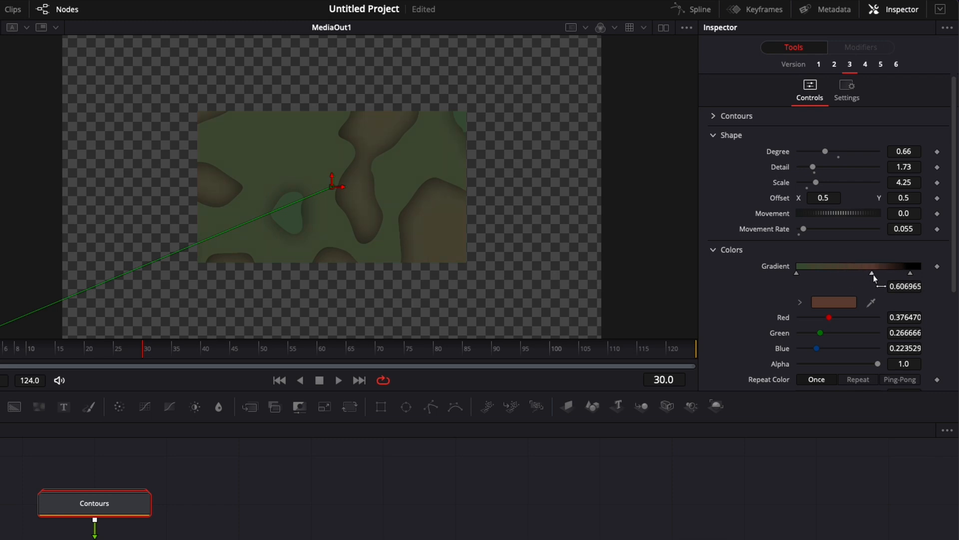
{"action": "left_click_drag", "start_coordinate": [871, 272], "coordinate": [850, 272]}
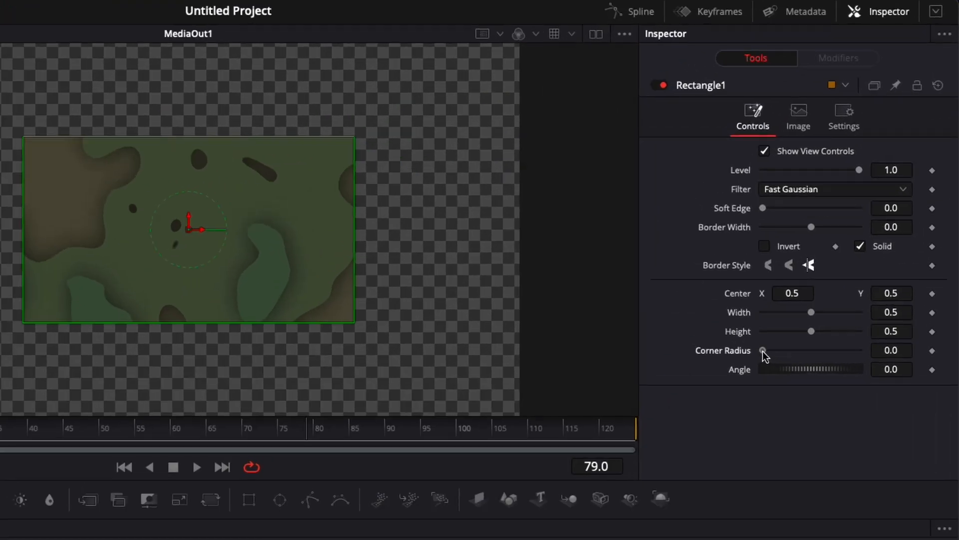
Step: Round the camouflage card's corners with Rectangle1's Corner Radius
{"action": "left_click_drag", "start_coordinate": [764, 353], "coordinate": [778, 353]}
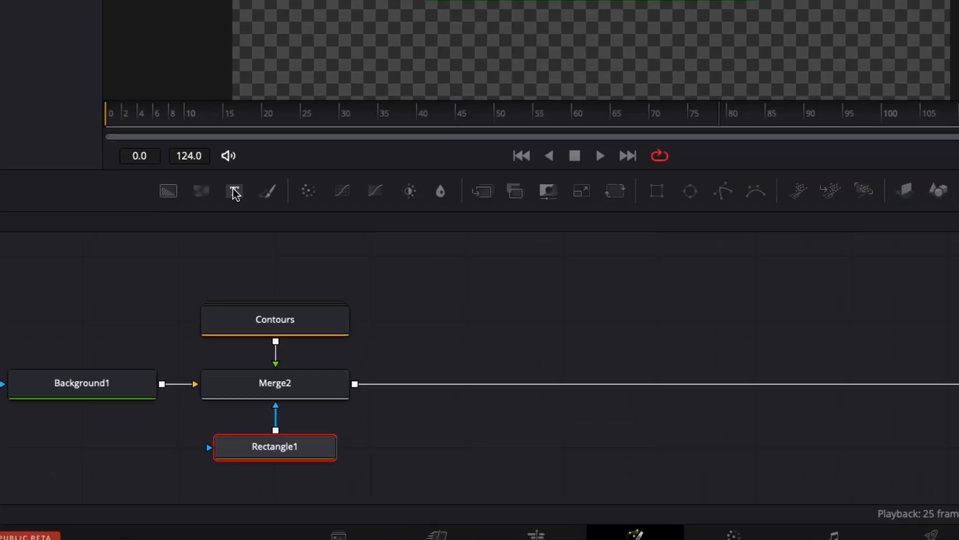
Step: Add bold 'OPERATION 52' text and reshape the card into a slimmer, wider banner
{"action": "left_click", "coordinate": [234, 191]}
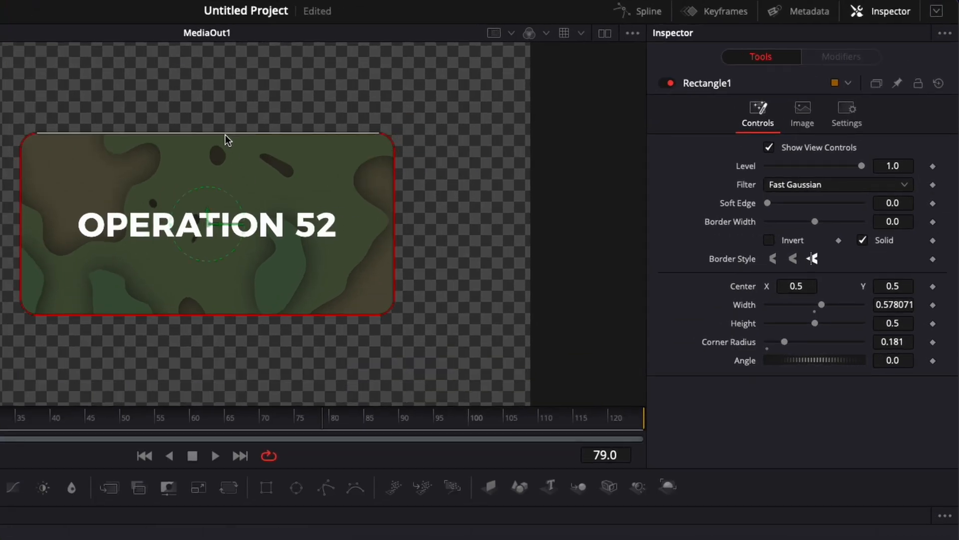
{"action": "left_click_drag", "start_coordinate": [815, 322], "coordinate": [792, 322]}
{"action": "type", "text": "drop"}
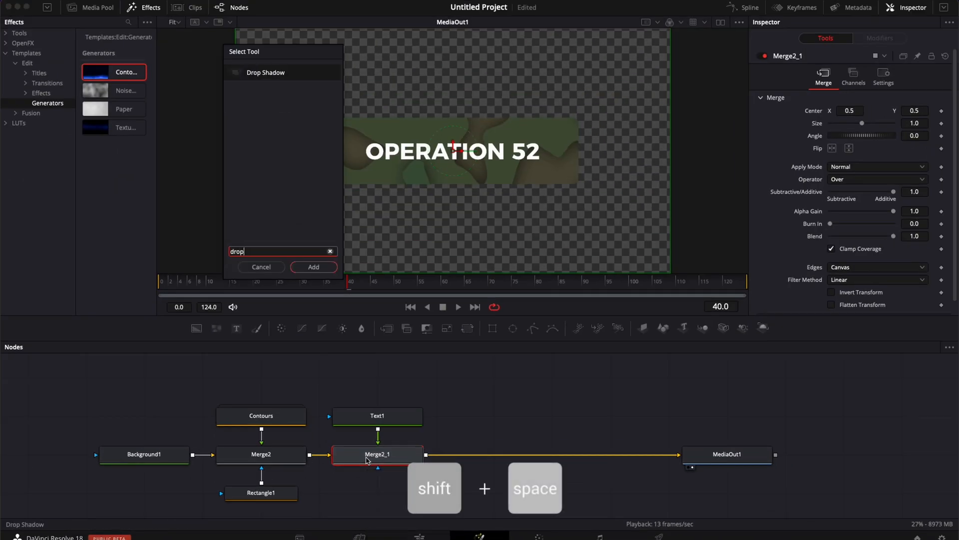
Step: Add Drop Shadow nodes to the whole title card and to the OPERATION 52 text
{"action": "left_click", "coordinate": [314, 266]}
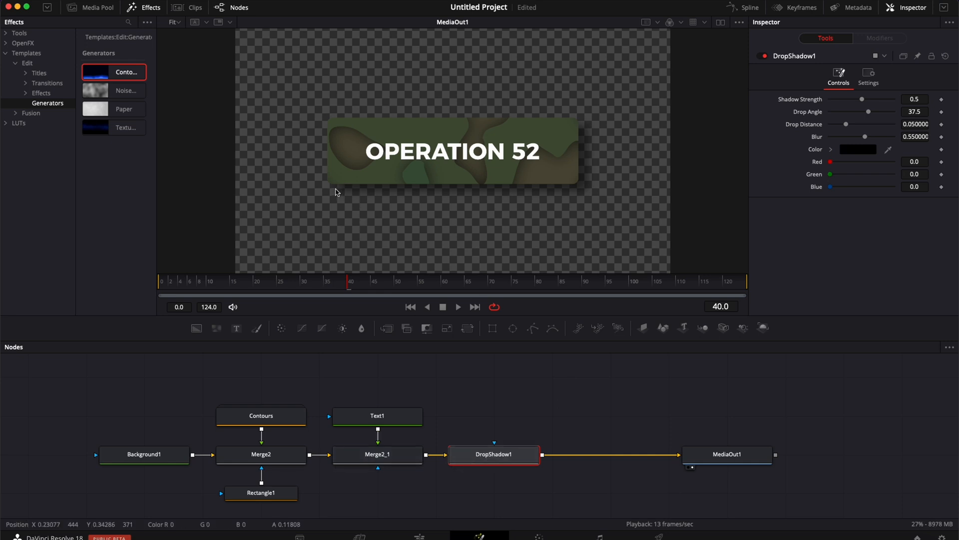
{"action": "mouse_move", "coordinate": [580, 173]}
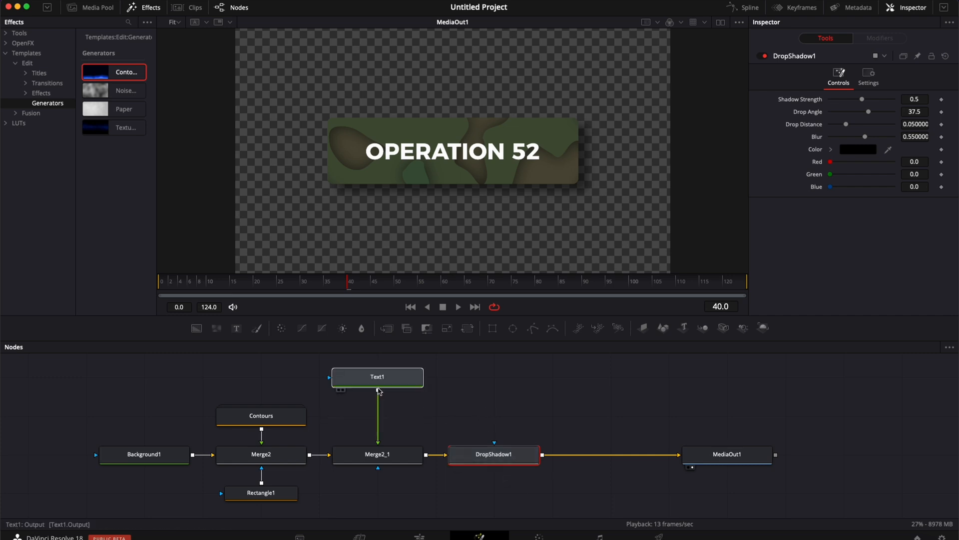
{"action": "left_click", "coordinate": [376, 376]}
{"action": "type", "text": "drop"}
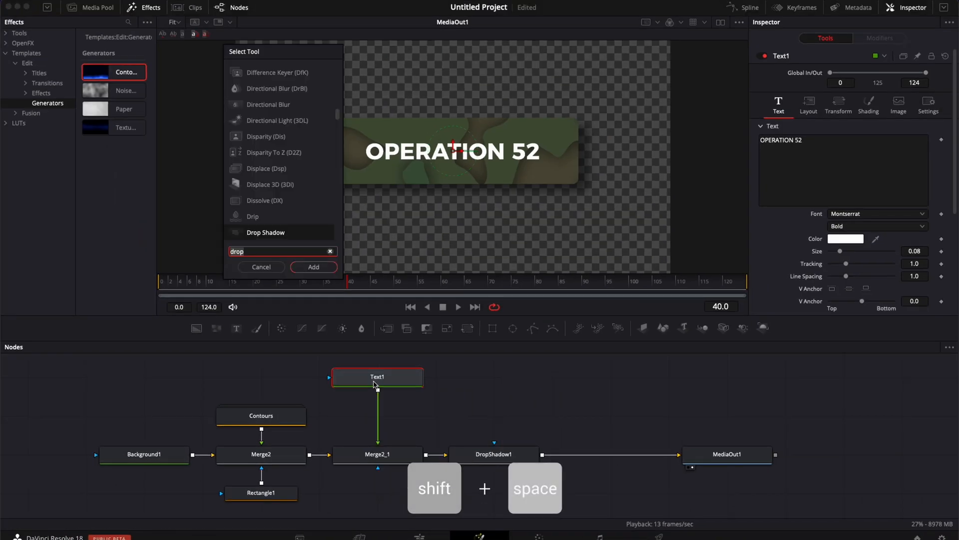
{"action": "left_click", "coordinate": [314, 267]}
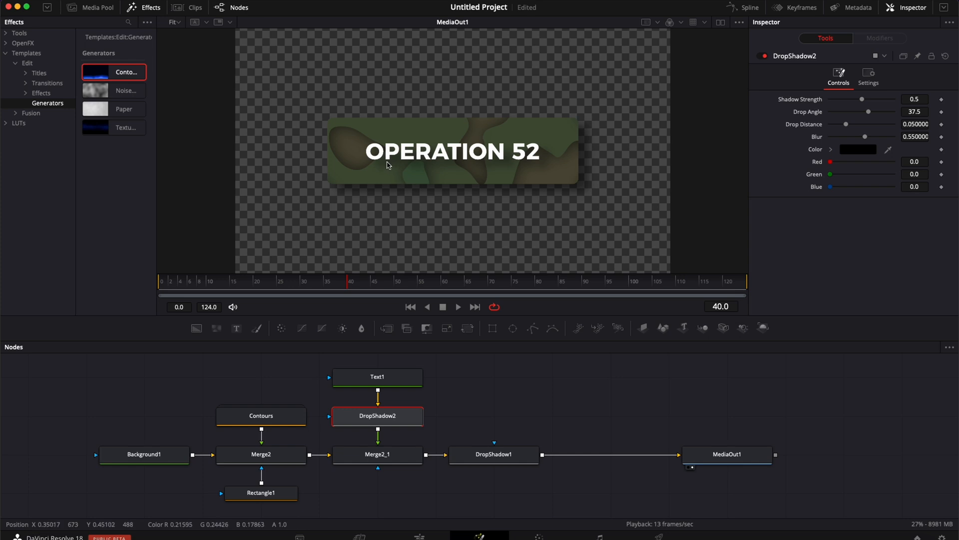
{"action": "mouse_move", "coordinate": [557, 146]}
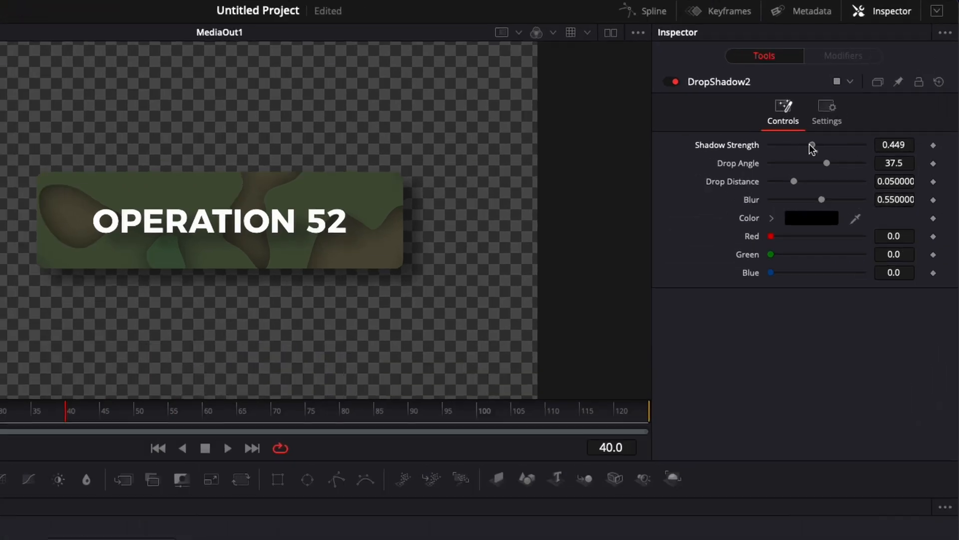
Step: Lower the text shadow to about 0.23 strength, angle 37.5 and a shorter drop distance
{"action": "left_click_drag", "start_coordinate": [813, 145], "coordinate": [791, 147]}
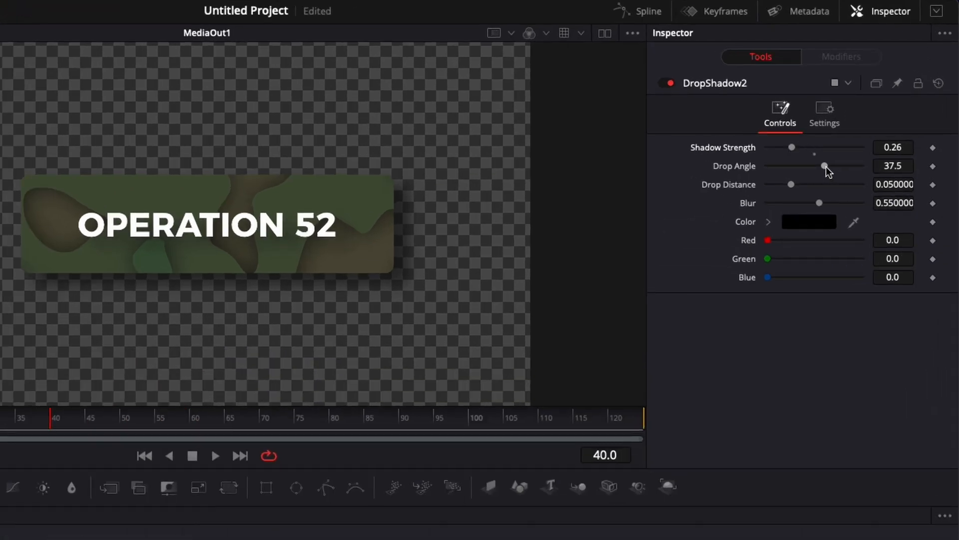
{"action": "left_click_drag", "start_coordinate": [824, 166], "coordinate": [826, 166]}
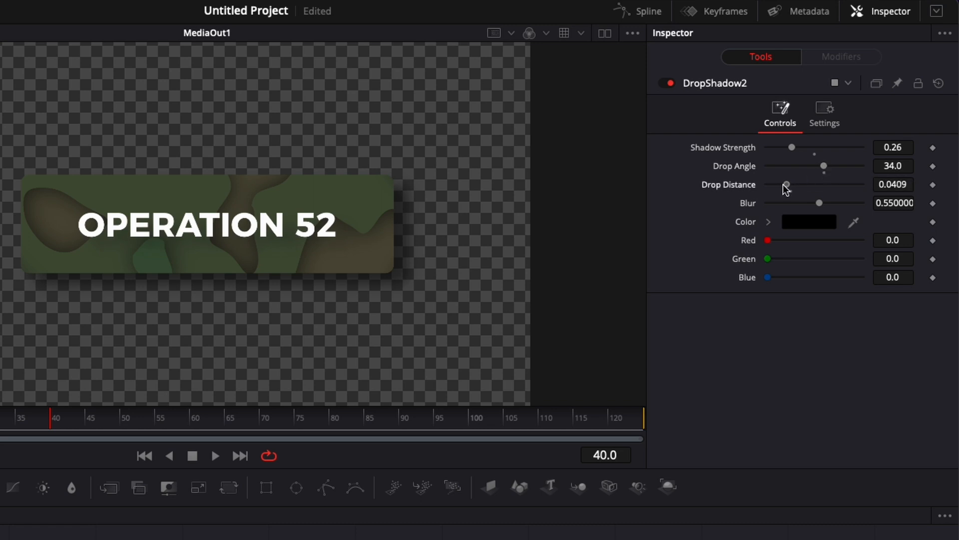
{"action": "left_click_drag", "start_coordinate": [787, 187], "coordinate": [781, 187]}
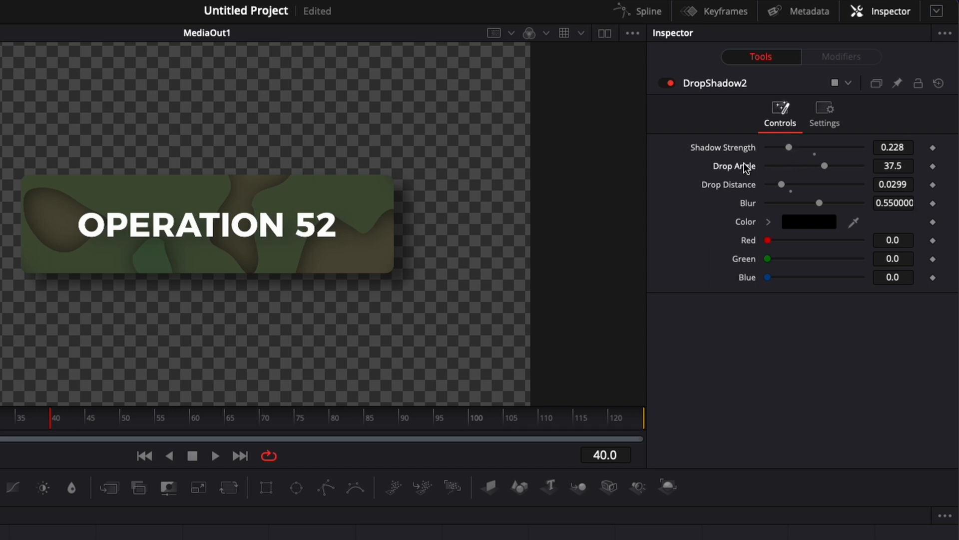
{"action": "mouse_move", "coordinate": [738, 171]}
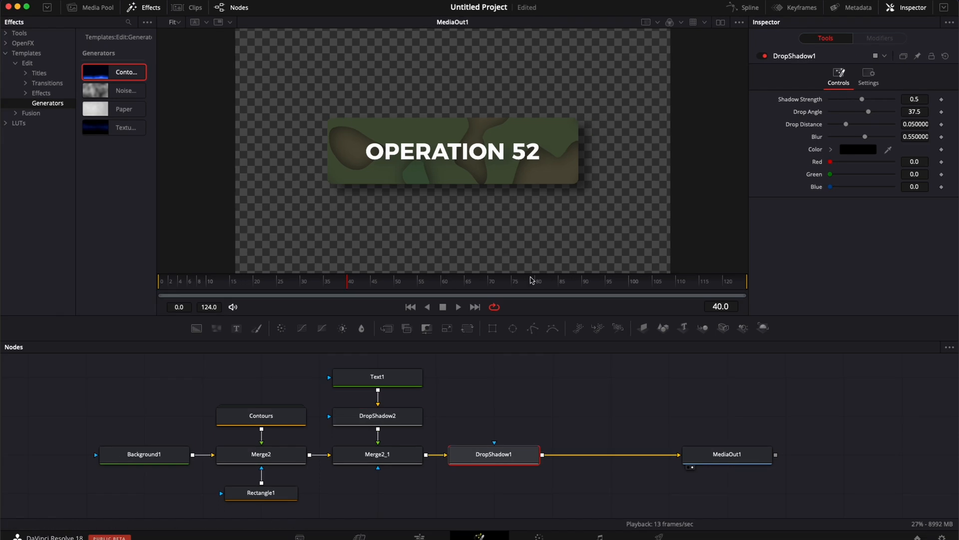
{"action": "mouse_move", "coordinate": [385, 380]}
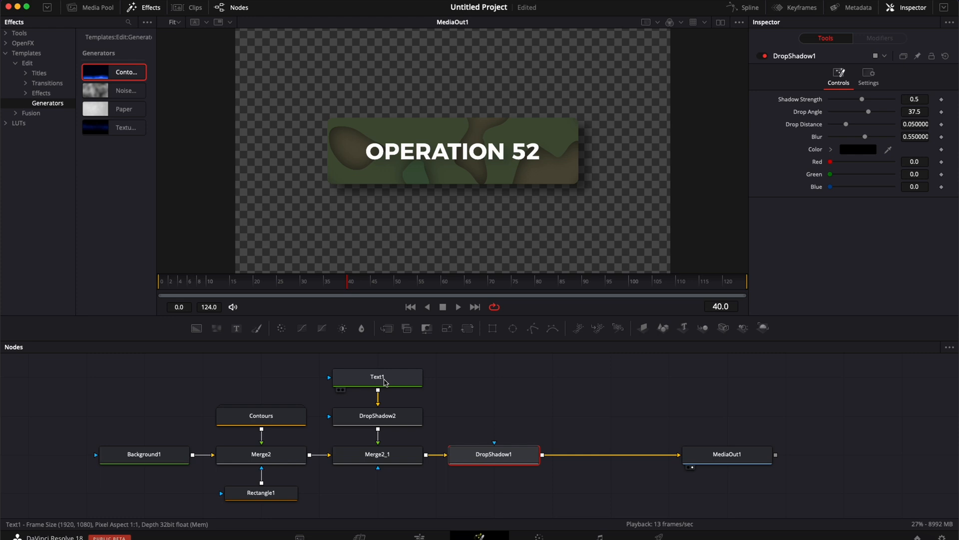
{"action": "mouse_move", "coordinate": [468, 157]}
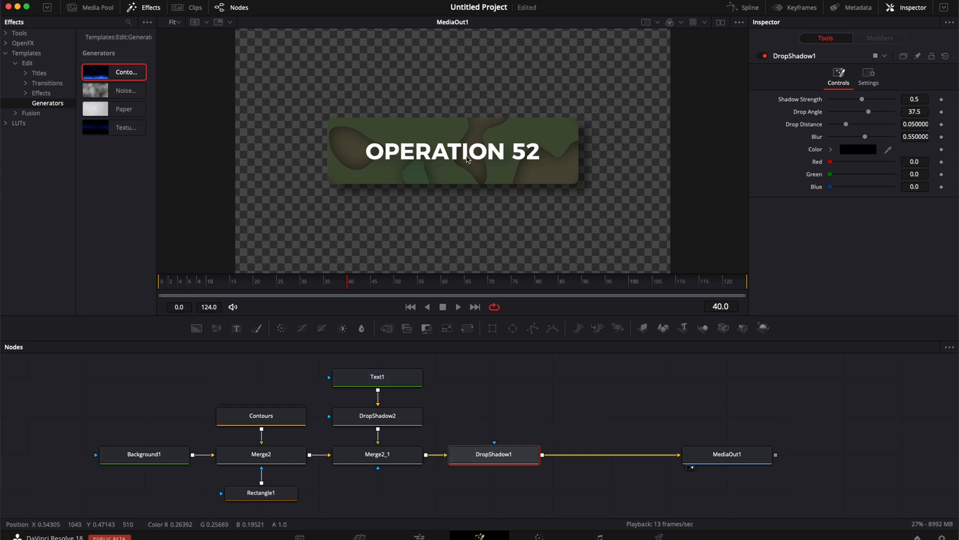
{"action": "mouse_move", "coordinate": [352, 140]}
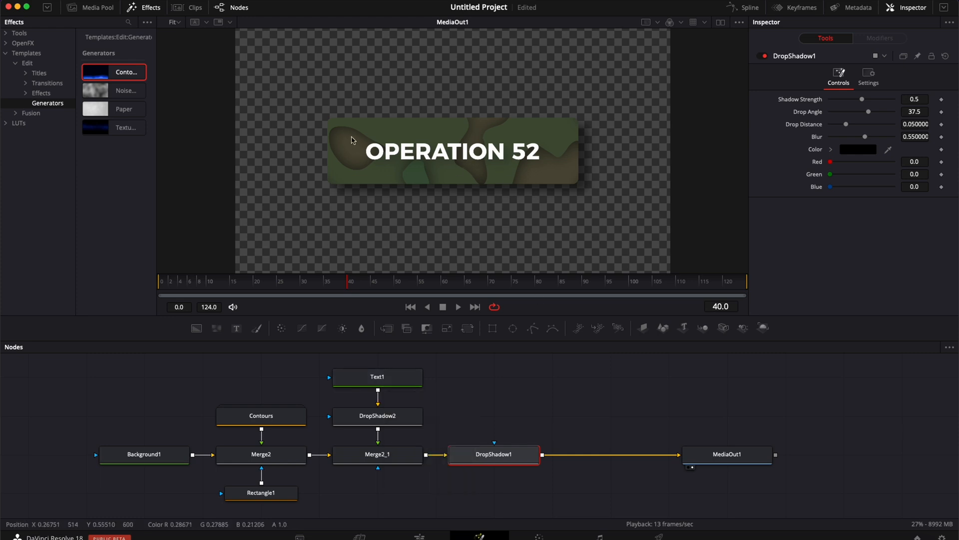
{"action": "mouse_move", "coordinate": [357, 174]}
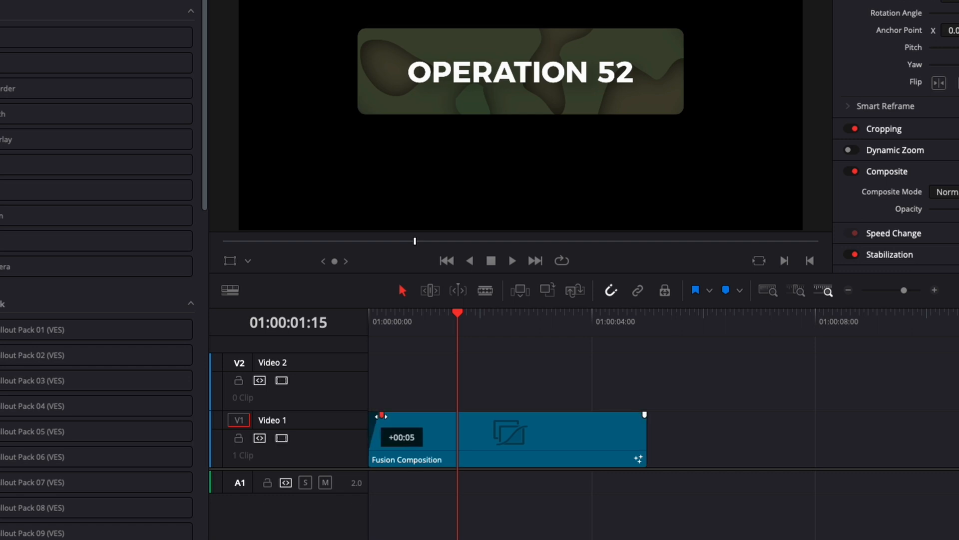
Step: Extend the Fusion Composition clip so the title card lasts longer over the footage
{"action": "left_click_drag", "start_coordinate": [380, 437], "coordinate": [409, 437]}
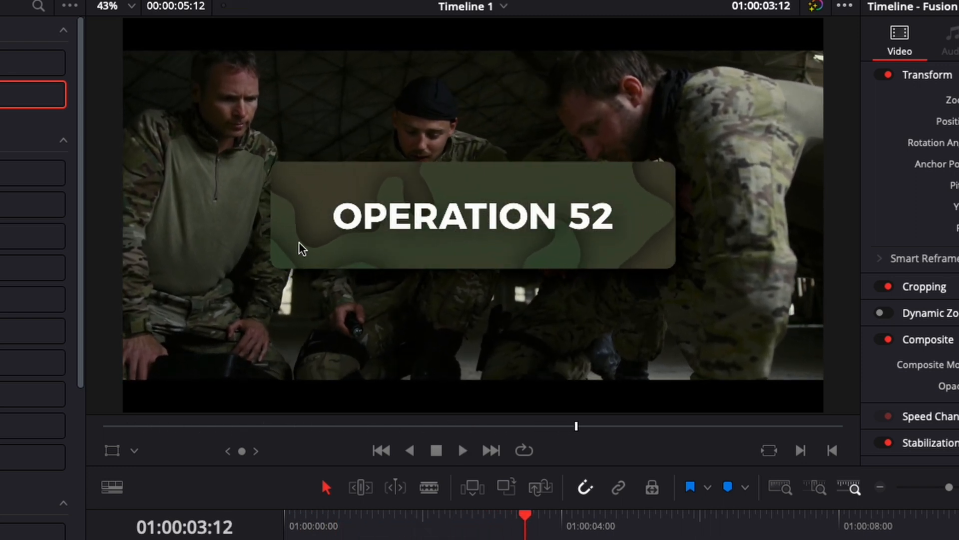
{"action": "mouse_move", "coordinate": [408, 253]}
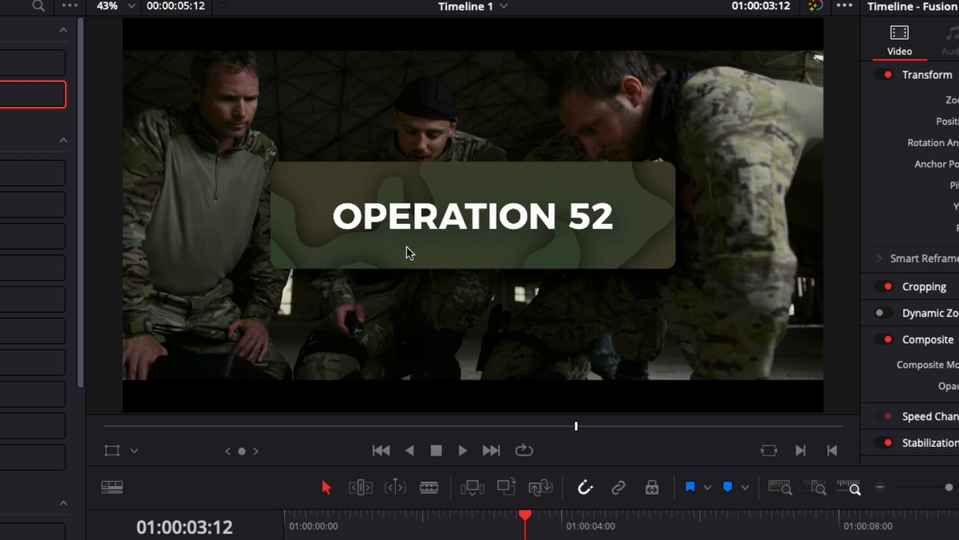
{"action": "mouse_move", "coordinate": [404, 283]}
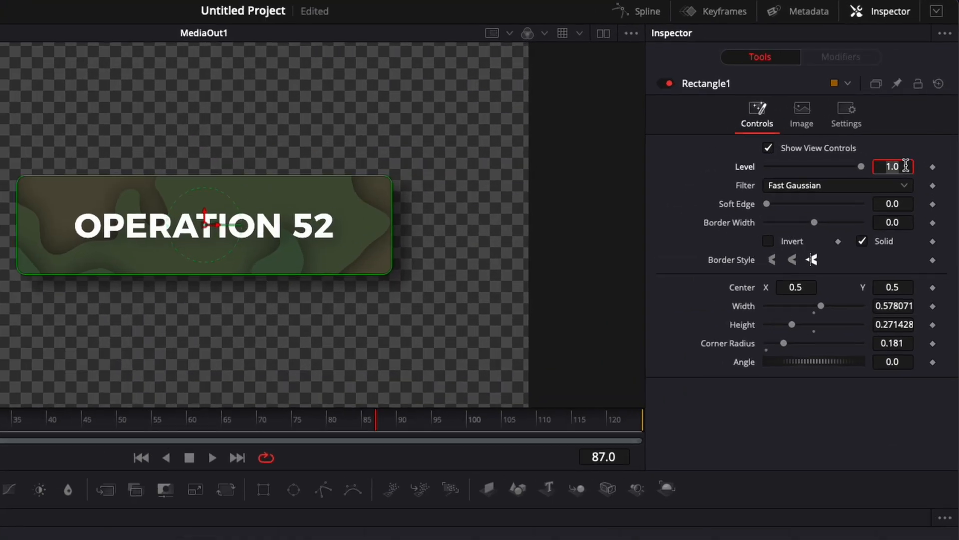
Step: Set Rectangle1's Level to 0.9 so the camouflage card is slightly translucent
{"action": "type", "text": "0.9"}
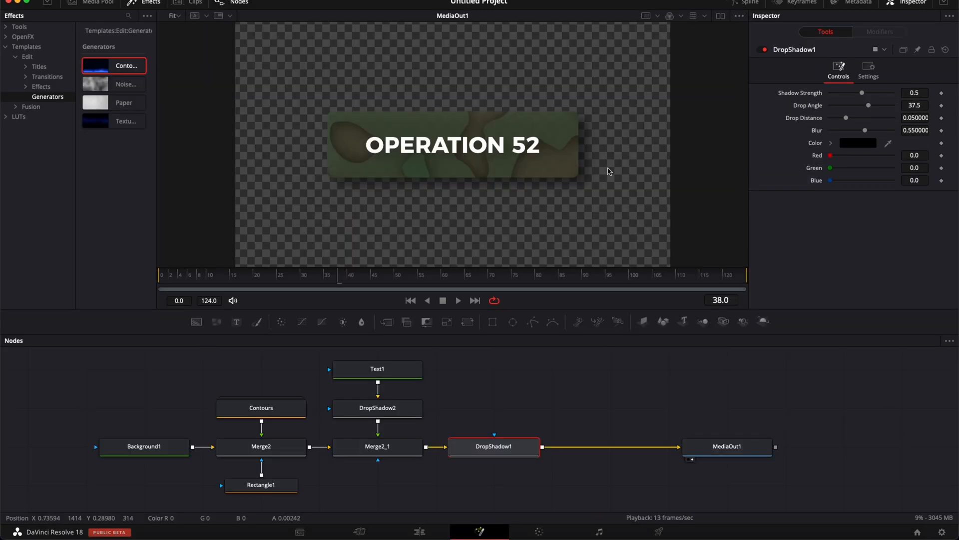
{"action": "mouse_move", "coordinate": [480, 221]}
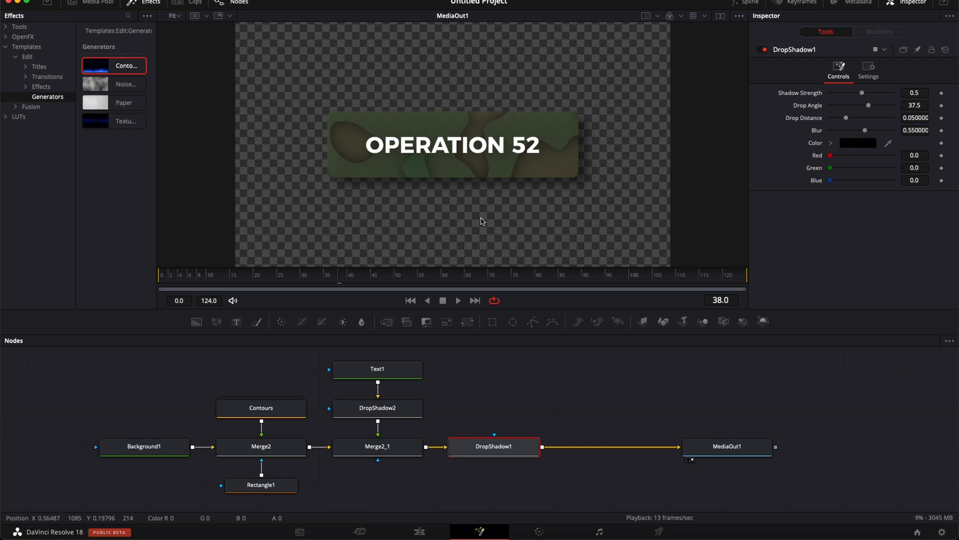
{"action": "mouse_move", "coordinate": [358, 185]}
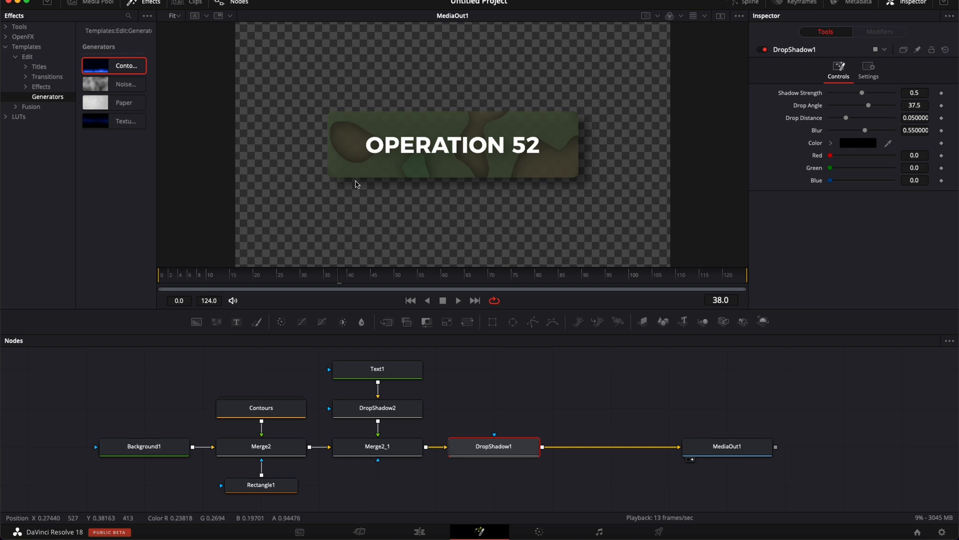
{"action": "left_click", "coordinate": [378, 446]}
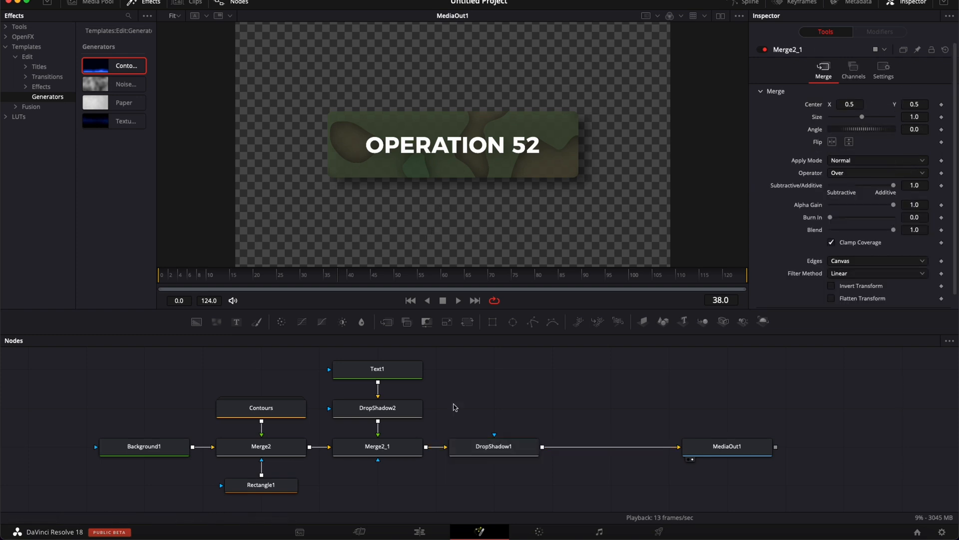
{"action": "mouse_move", "coordinate": [434, 414]}
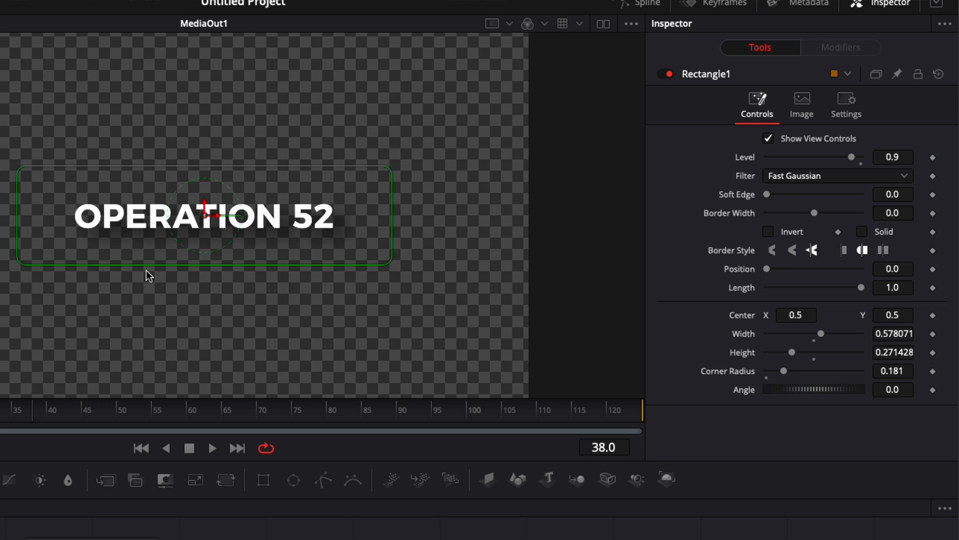
{"action": "mouse_move", "coordinate": [848, 221]}
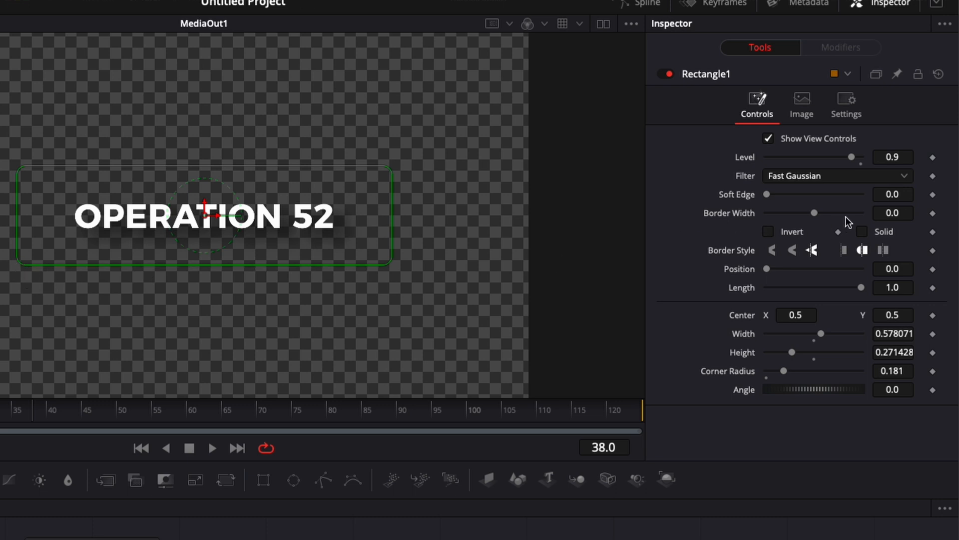
Step: Adjust Rectangle1's Border Width until the hollow camouflage border has the desired thickness
{"action": "left_click_drag", "start_coordinate": [815, 212], "coordinate": [819, 212]}
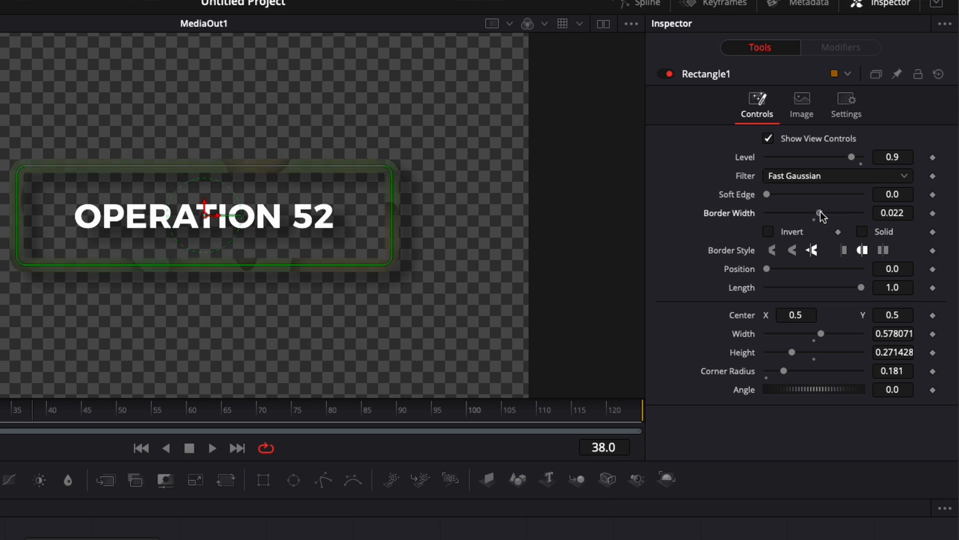
{"action": "left_click_drag", "start_coordinate": [822, 213], "coordinate": [819, 213]}
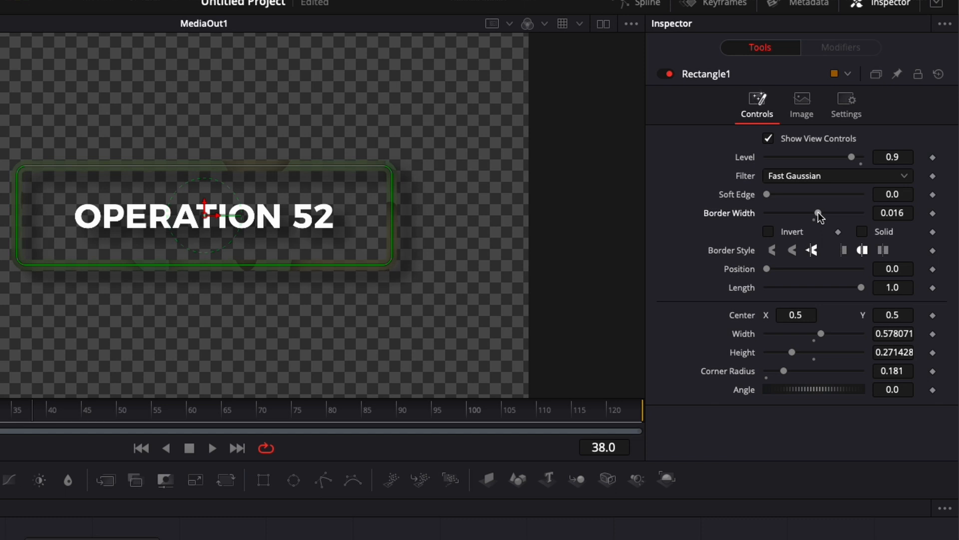
{"action": "left_click_drag", "start_coordinate": [816, 213], "coordinate": [827, 213]}
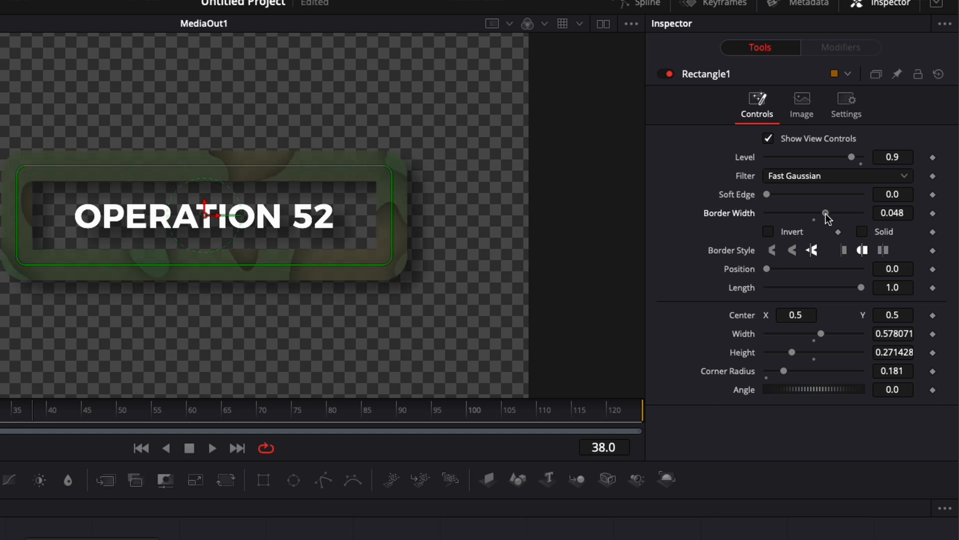
{"action": "left_click_drag", "start_coordinate": [825, 213], "coordinate": [817, 213]}
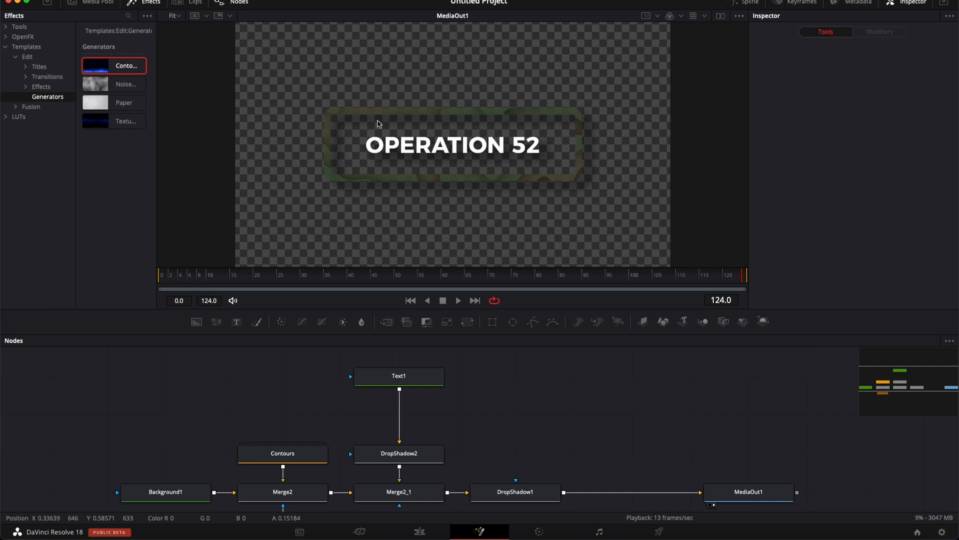
{"action": "mouse_move", "coordinate": [365, 204]}
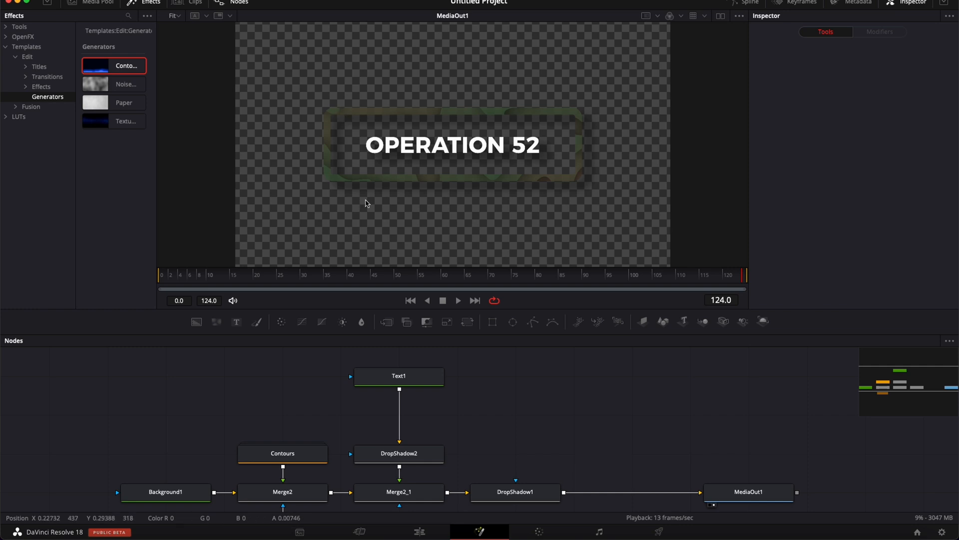
Step: Wire Text1 and the camouflage Contours output into the new Merge2_2 node
{"action": "left_click", "coordinate": [399, 375]}
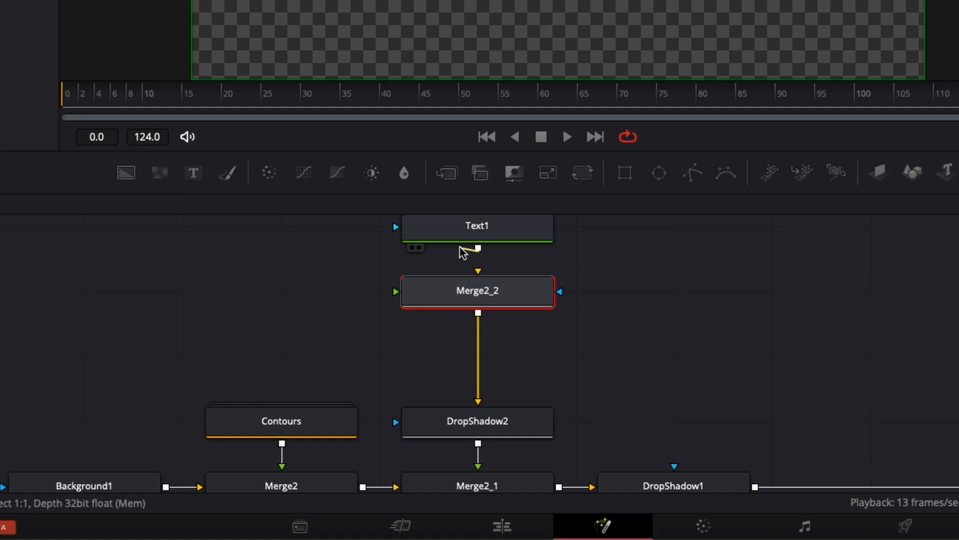
{"action": "left_click_drag", "start_coordinate": [477, 248], "coordinate": [396, 293]}
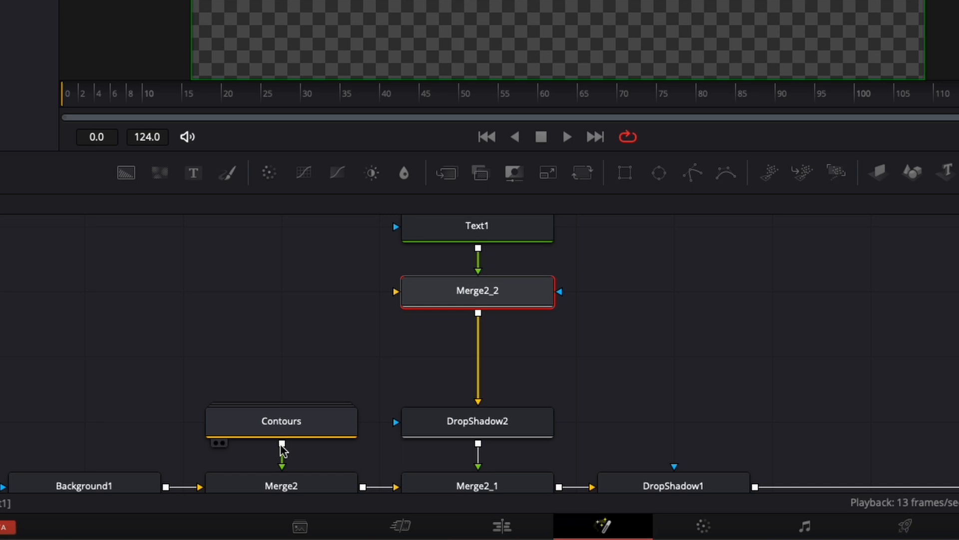
{"action": "left_click_drag", "start_coordinate": [282, 444], "coordinate": [395, 293]}
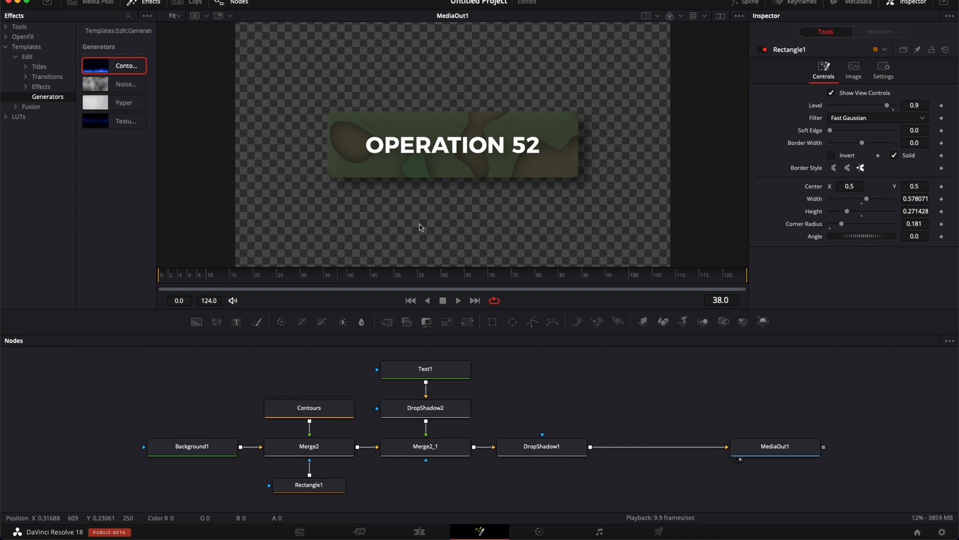
{"action": "mouse_move", "coordinate": [463, 480]}
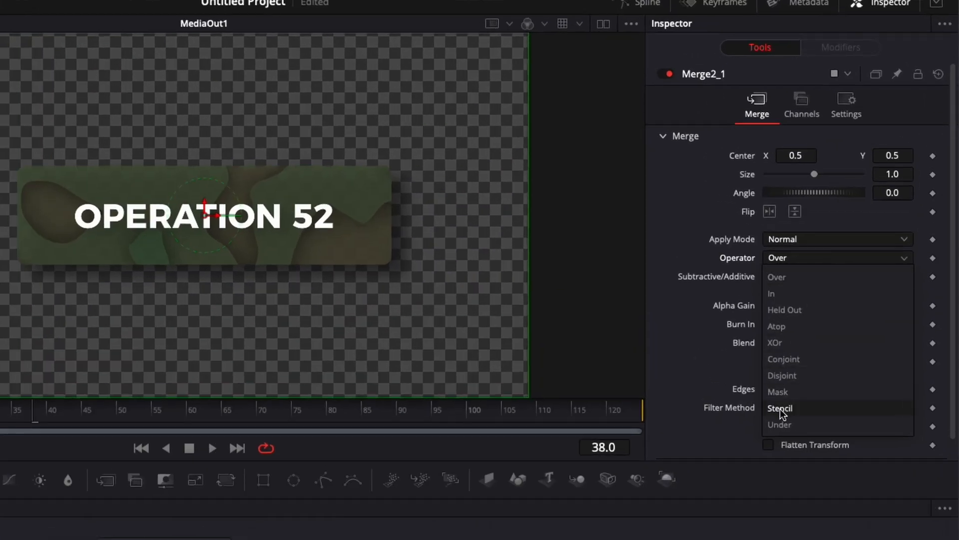
Step: Set Merge2_1's Operator to Stencil, then scrub the Edit timeline to review the cut-out text
{"action": "left_click", "coordinate": [779, 408]}
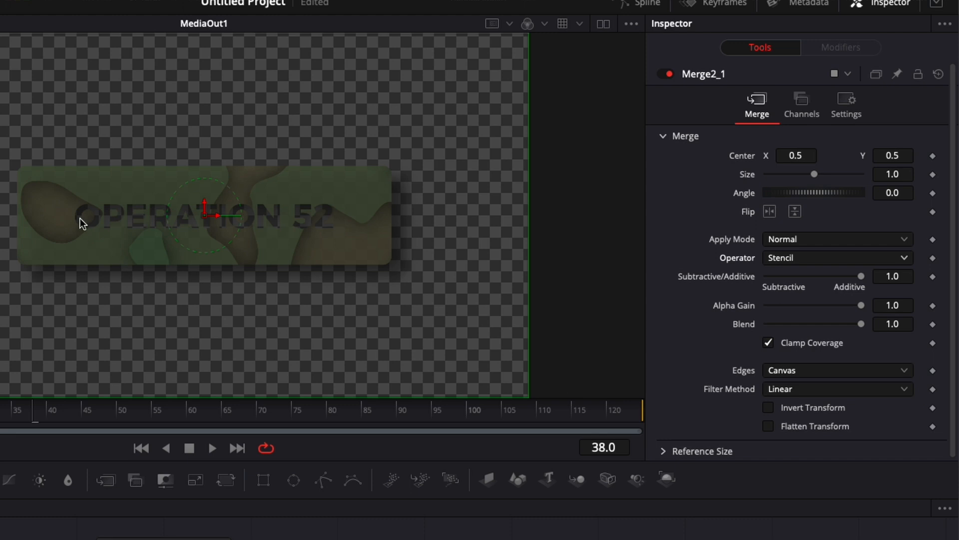
{"action": "left_click", "coordinate": [418, 532]}
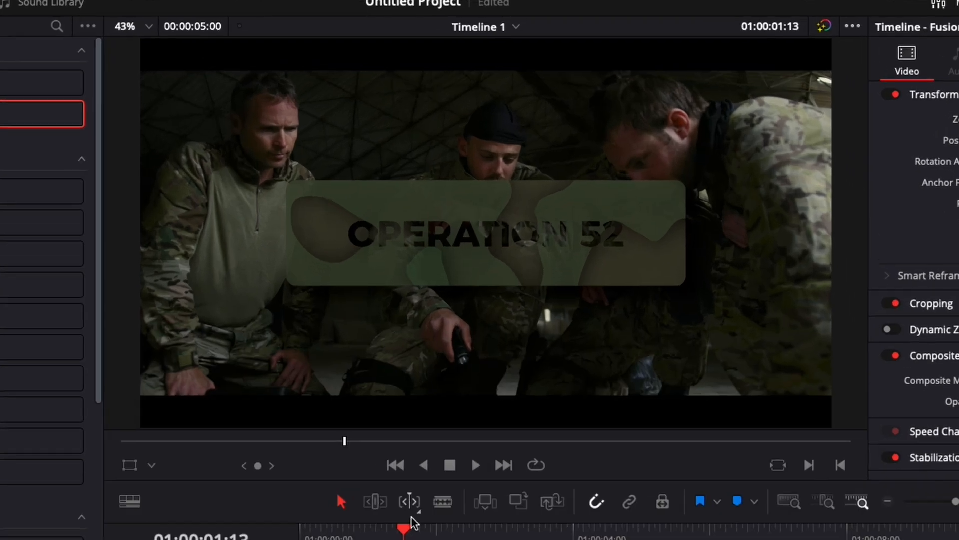
{"action": "left_click", "coordinate": [476, 464]}
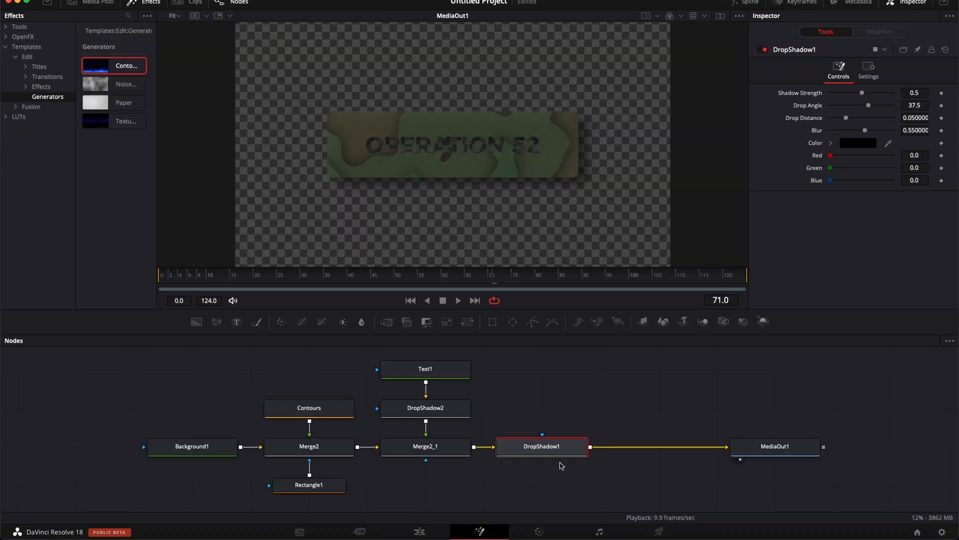
Step: Paste an instance of Text1 and connect Instance_Text1 into the merge chain before DropShadow1
{"action": "left_click_drag", "start_coordinate": [542, 445], "coordinate": [659, 446]}
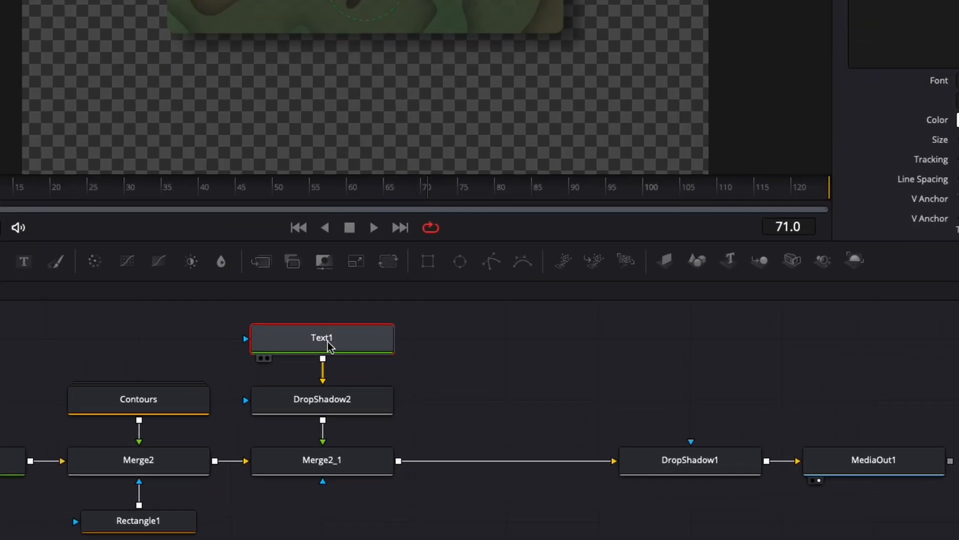
{"action": "mouse_move", "coordinate": [489, 351]}
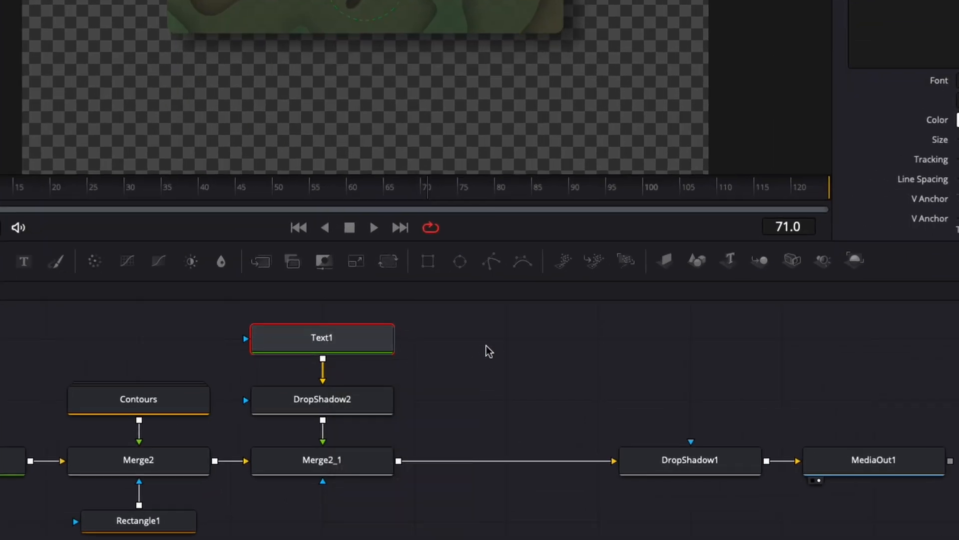
{"action": "right_click", "coordinate": [489, 351]}
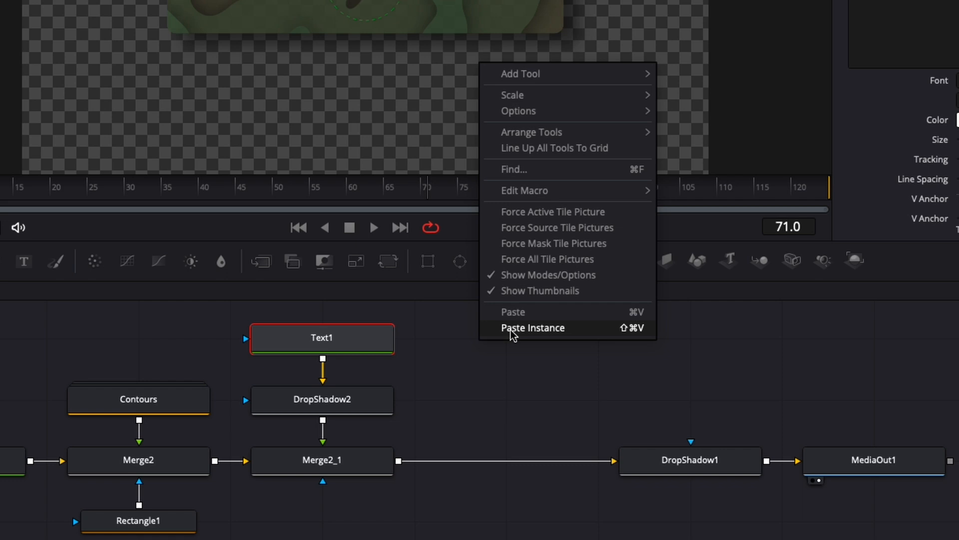
{"action": "left_click", "coordinate": [532, 328]}
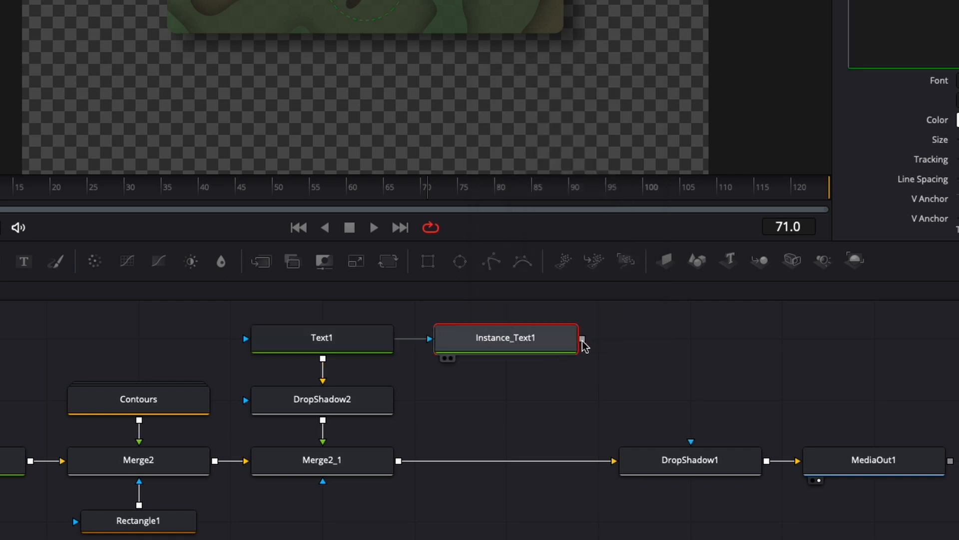
{"action": "left_click_drag", "start_coordinate": [582, 341], "coordinate": [483, 458]}
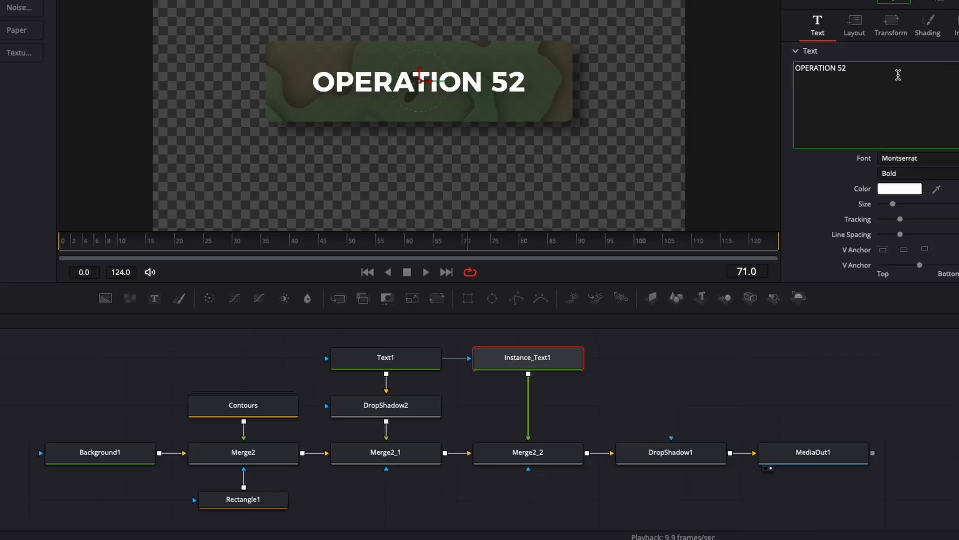
{"action": "left_click", "coordinate": [927, 25]}
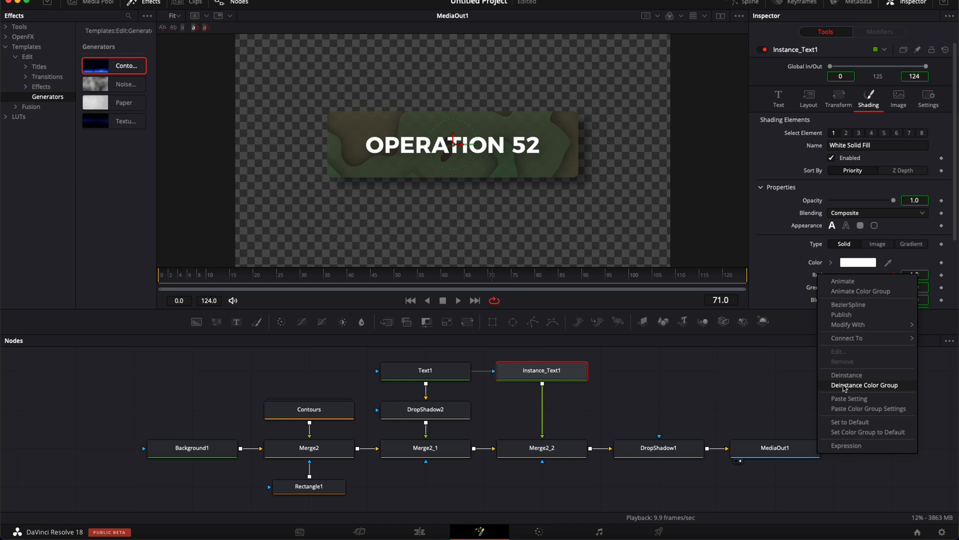
Step: Deinstance Instance_Text1's Color group so its fill can be set independently
{"action": "left_click", "coordinate": [865, 385]}
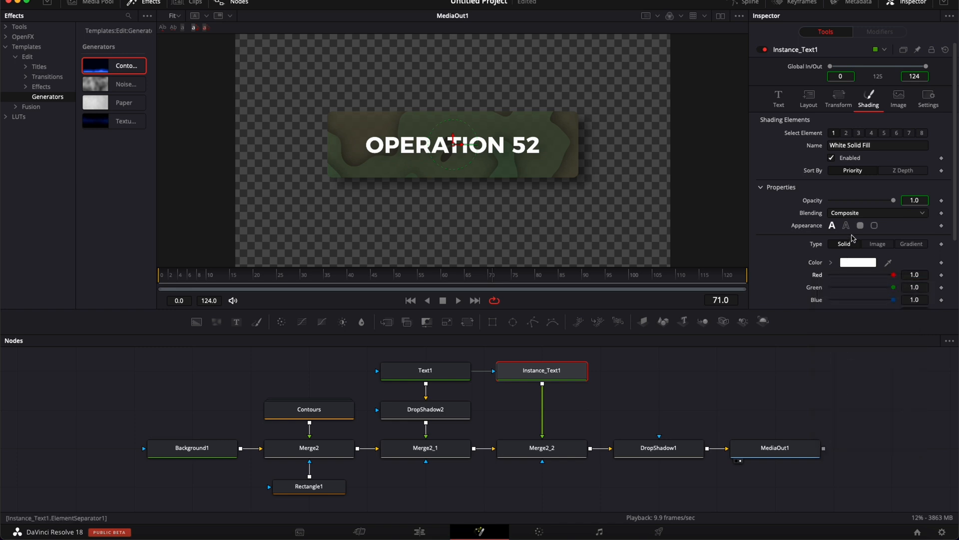